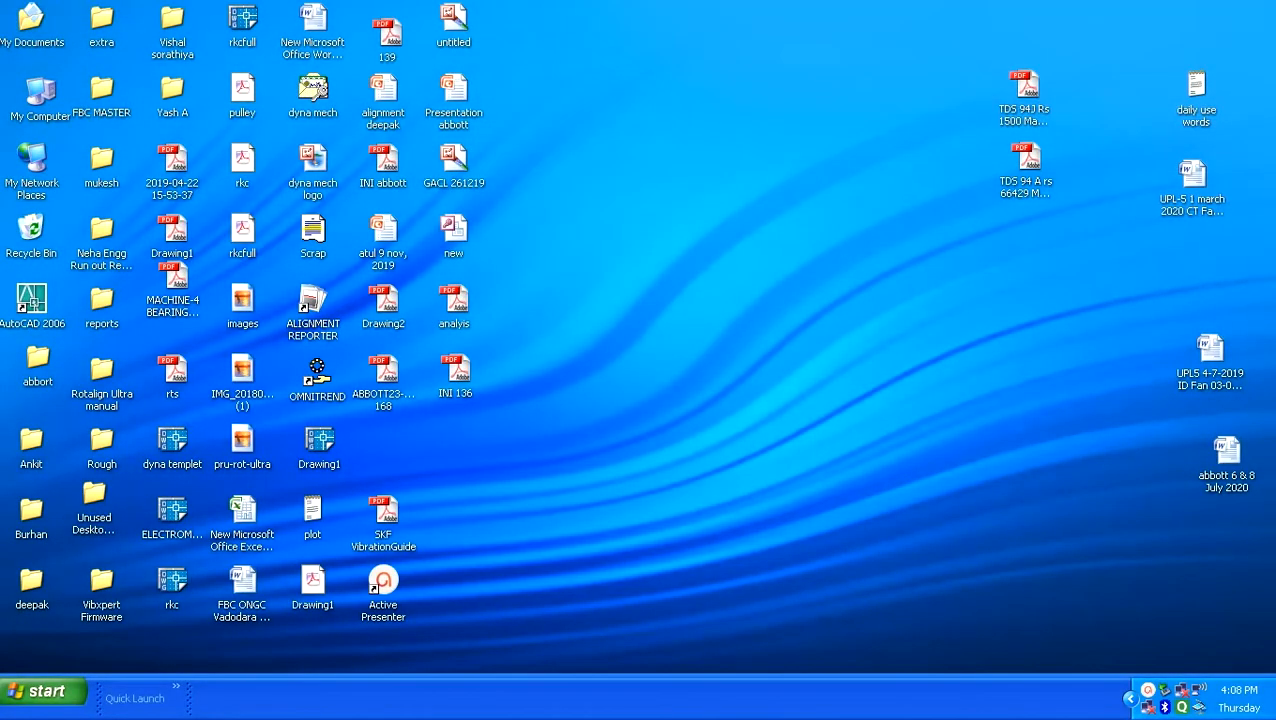
mouse_move(163, 543)
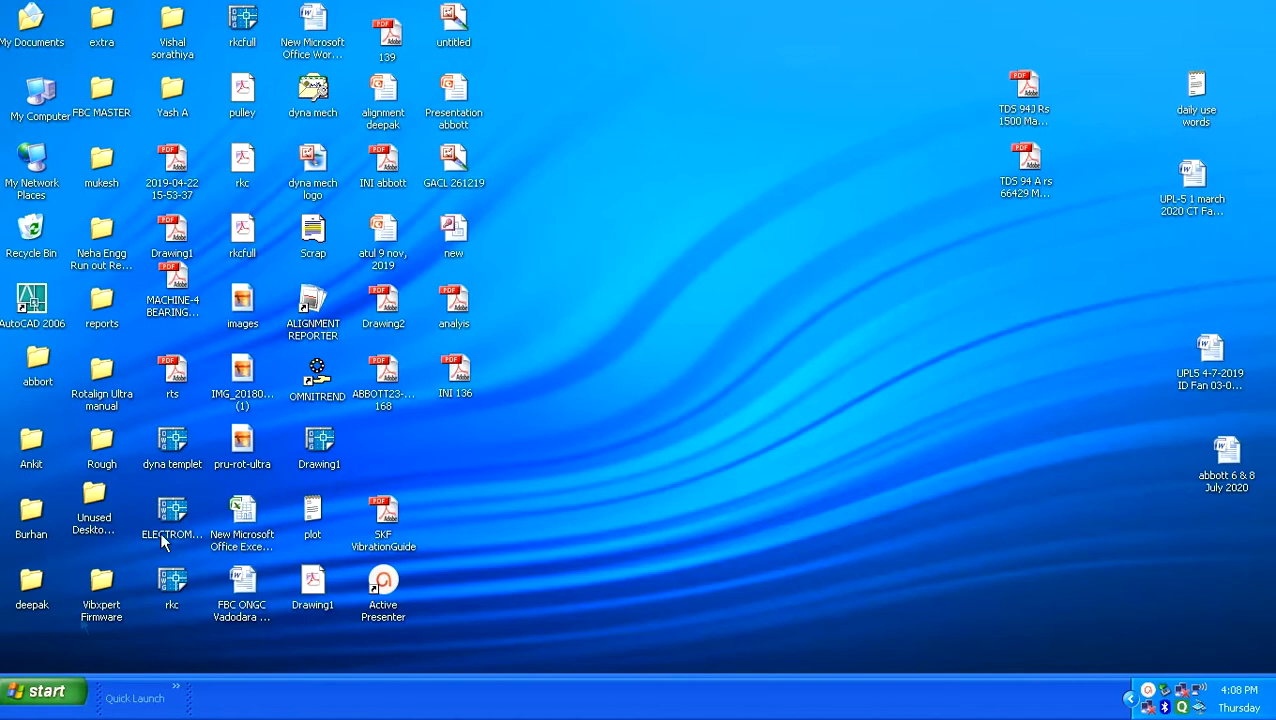
mouse_move(44, 691)
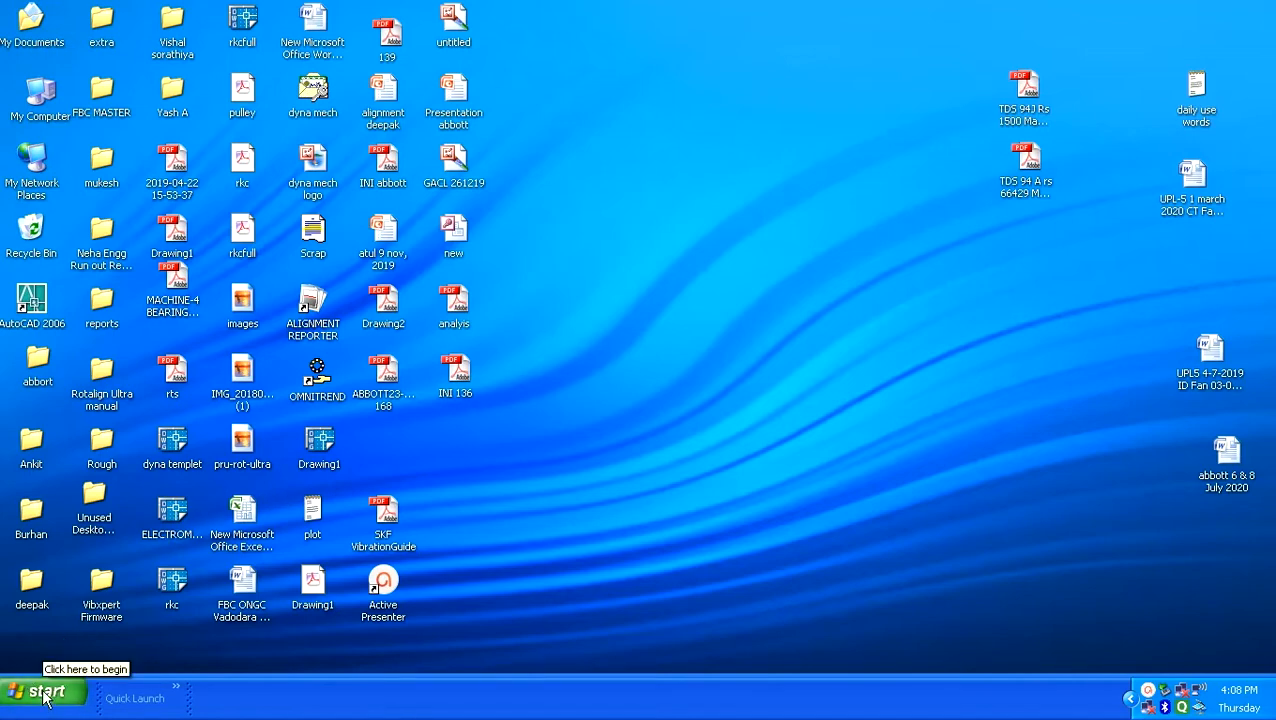
Step: Open the Windows XP Start menu from the desktop taskbar
left_click(42, 692)
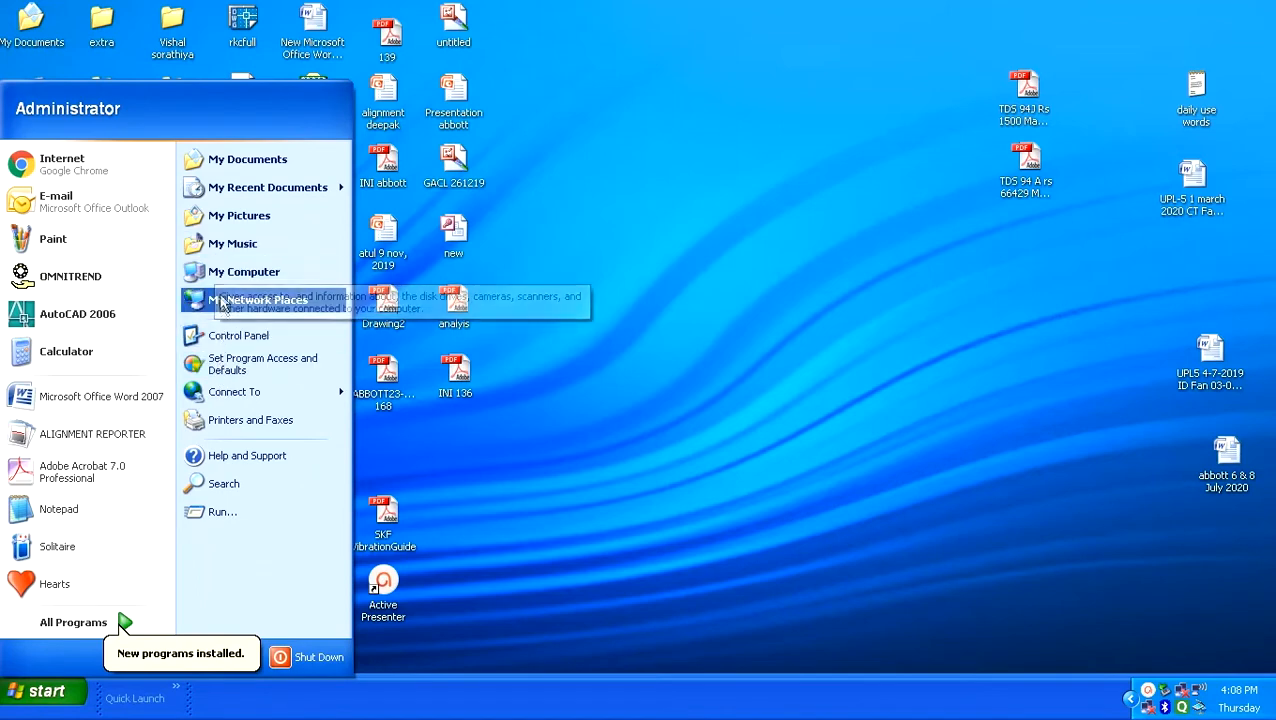
mouse_move(250, 419)
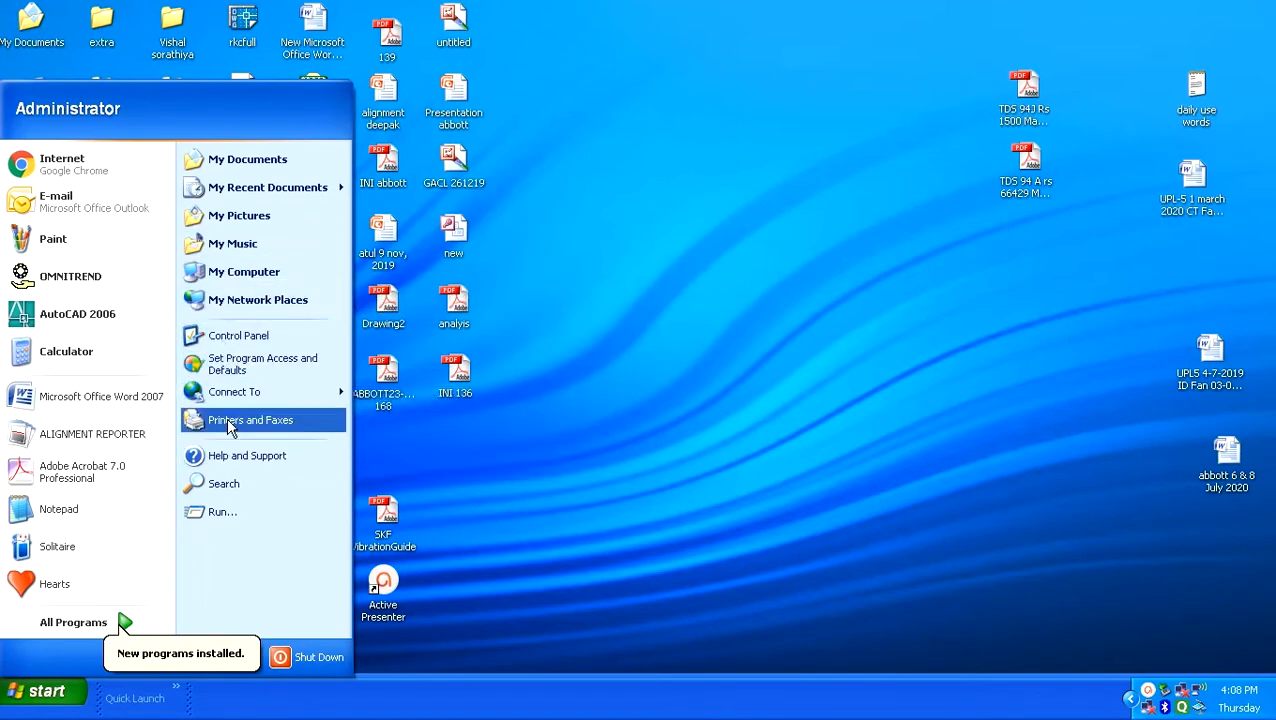
Step: Open Printers and Faxes and check the Canon MF4700 printer's options without choosing any
left_click(250, 419)
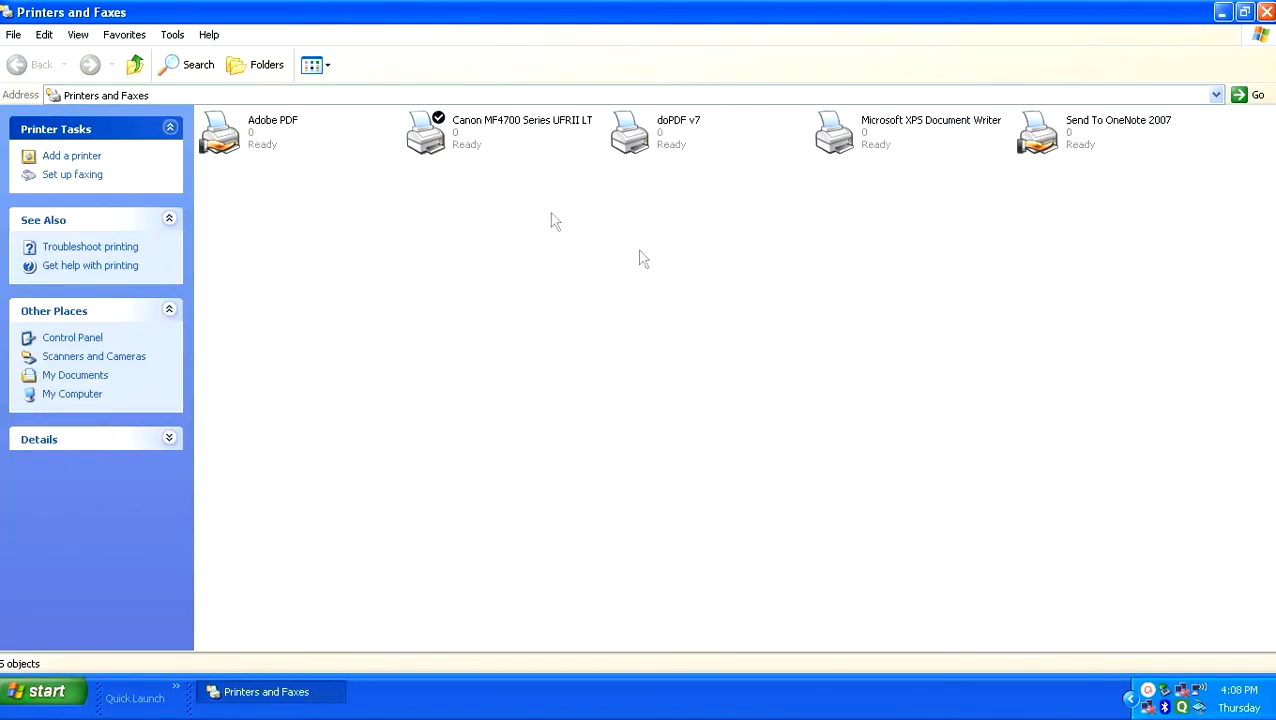
mouse_move(470, 145)
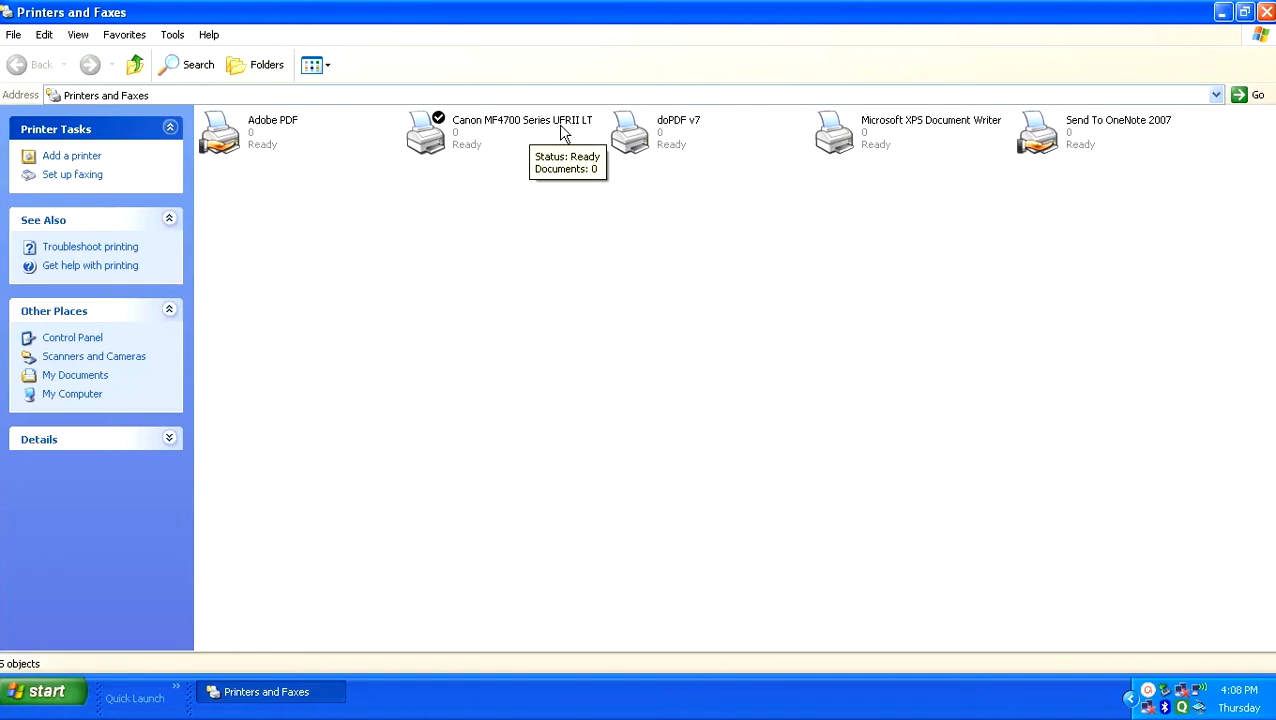
mouse_move(495, 125)
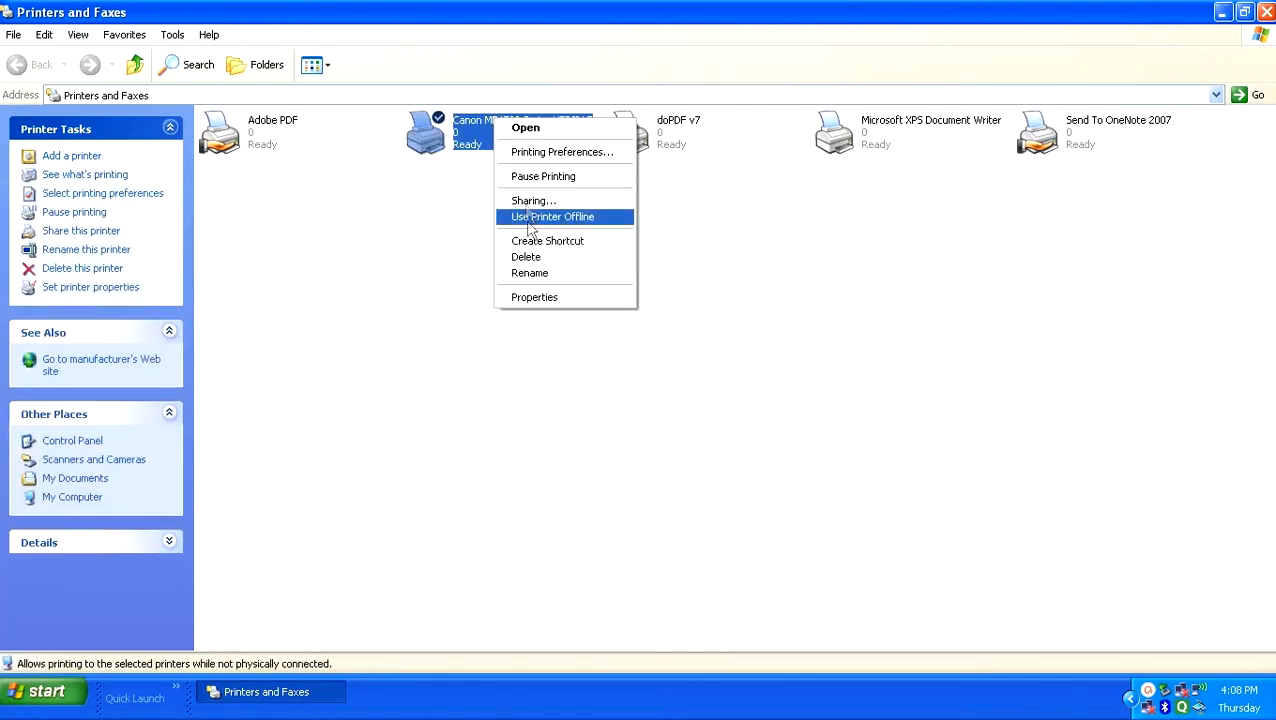
left_click(520, 207)
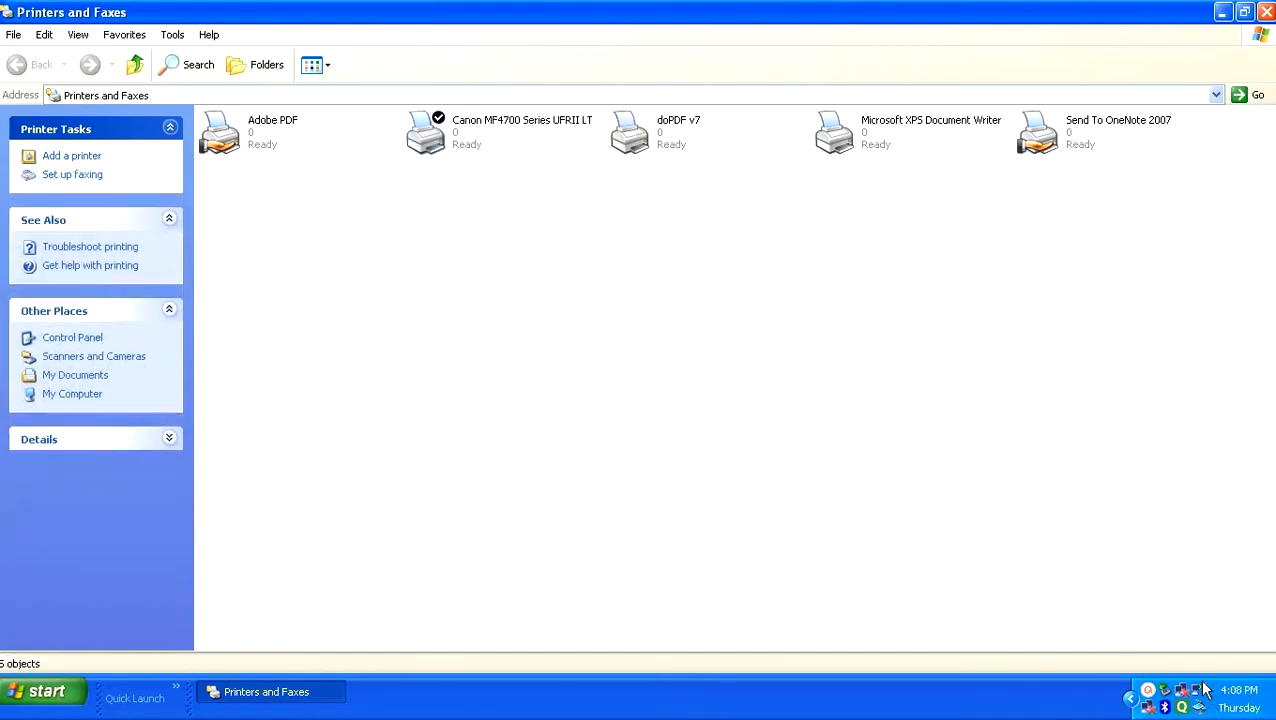
mouse_move(1228, 97)
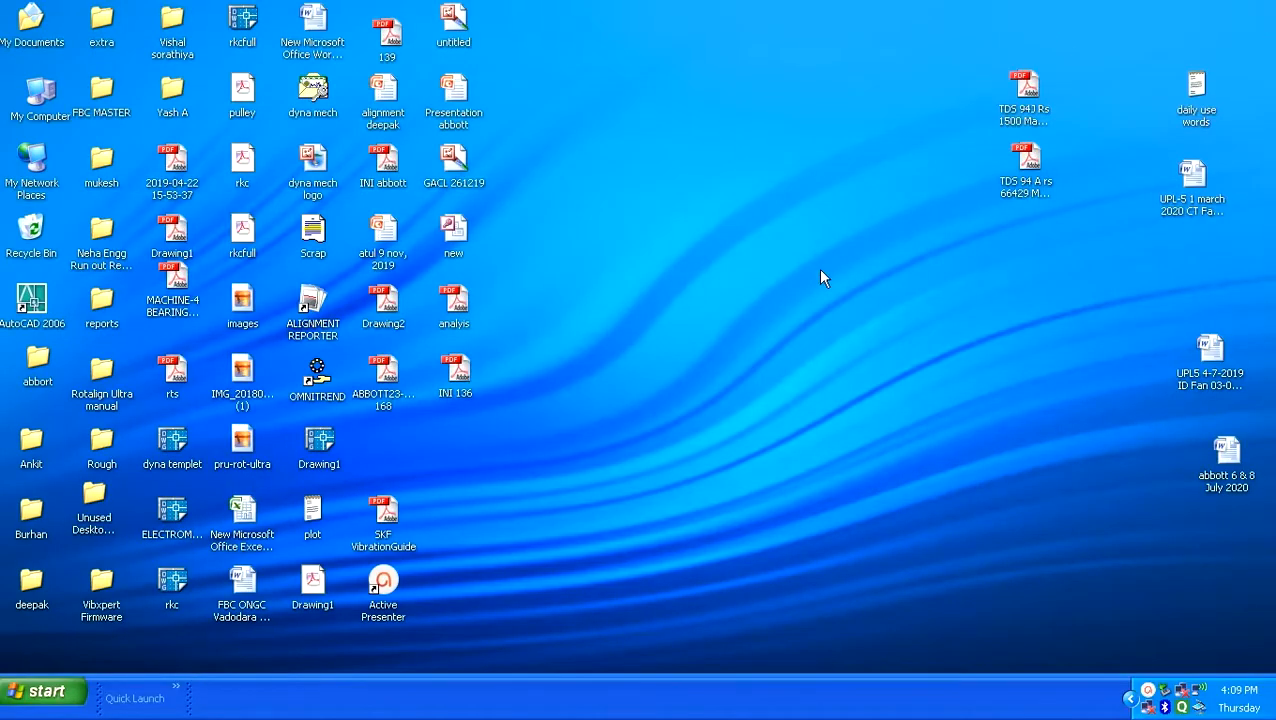
mouse_move(44, 691)
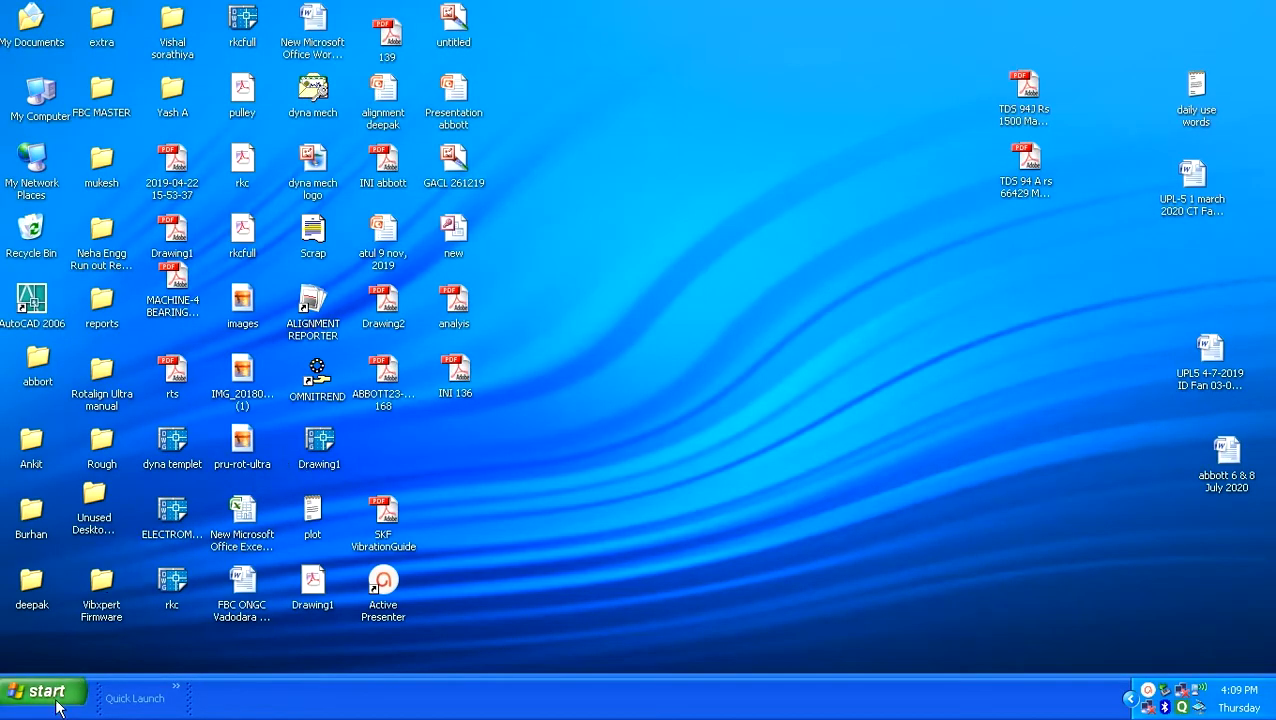
Step: Open Control Panel from the Start menu and select the Add or Remove Programs item
left_click(44, 691)
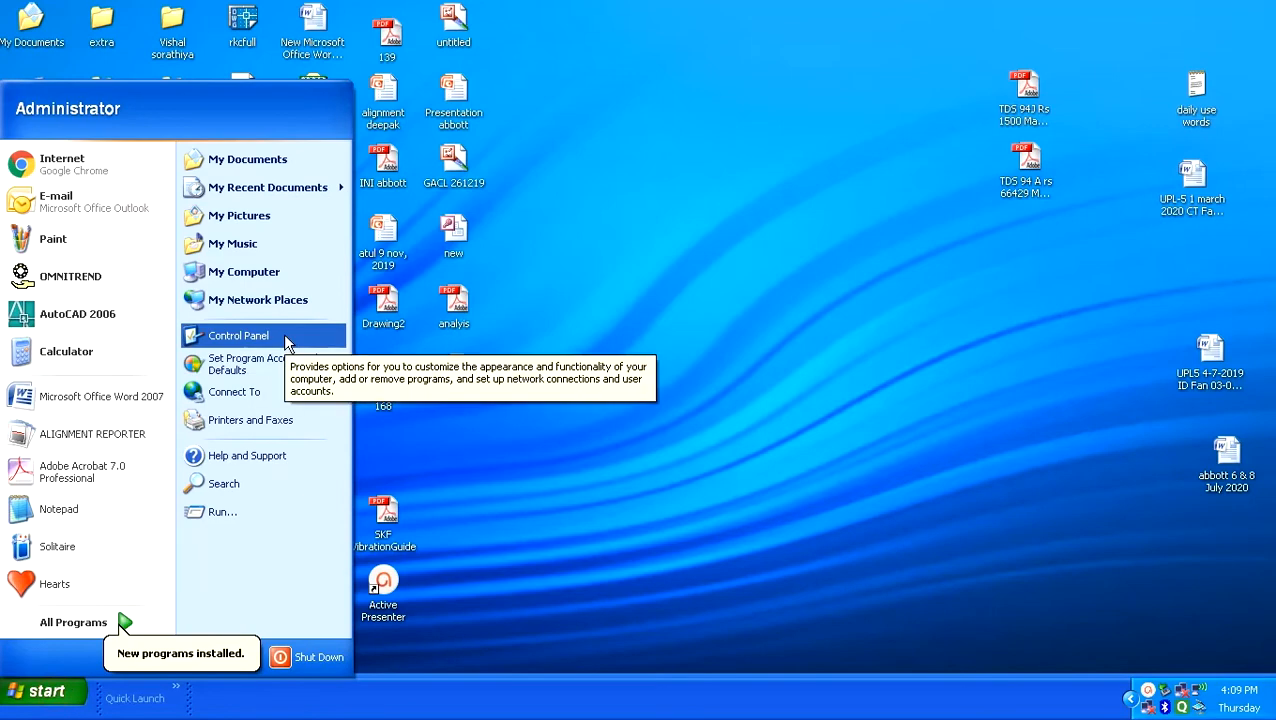
left_click(238, 335)
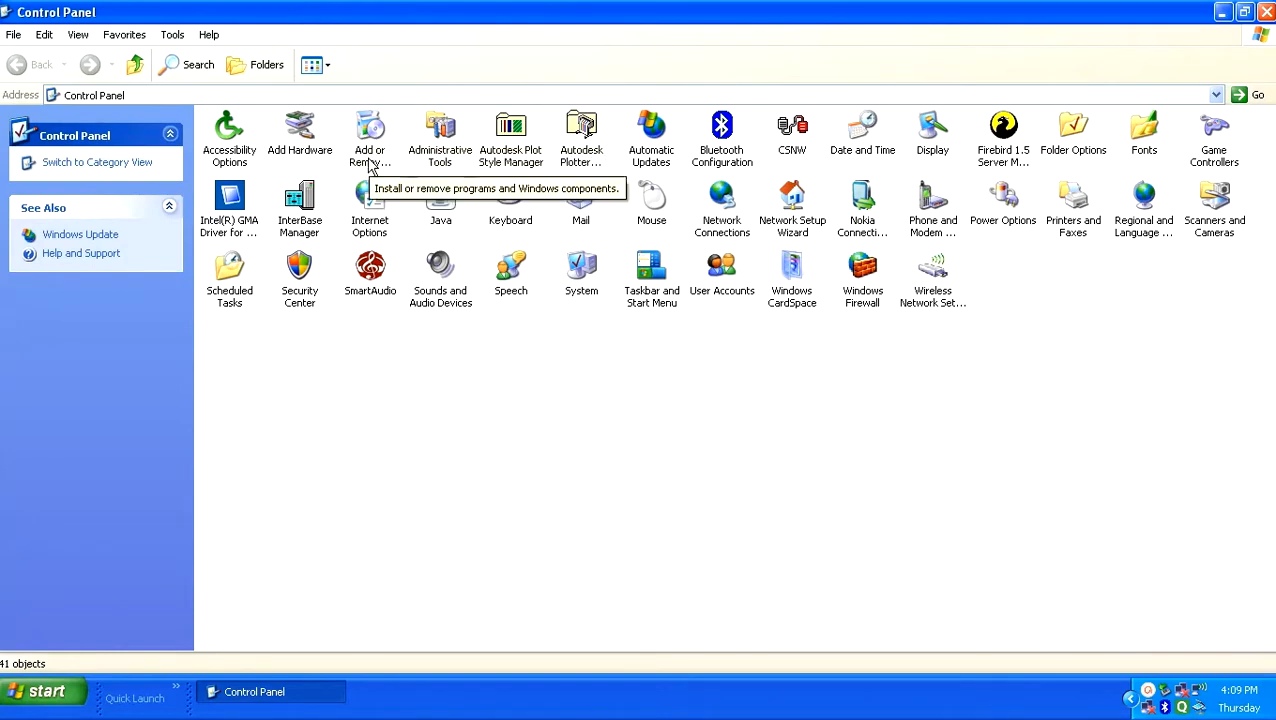
left_click(369, 137)
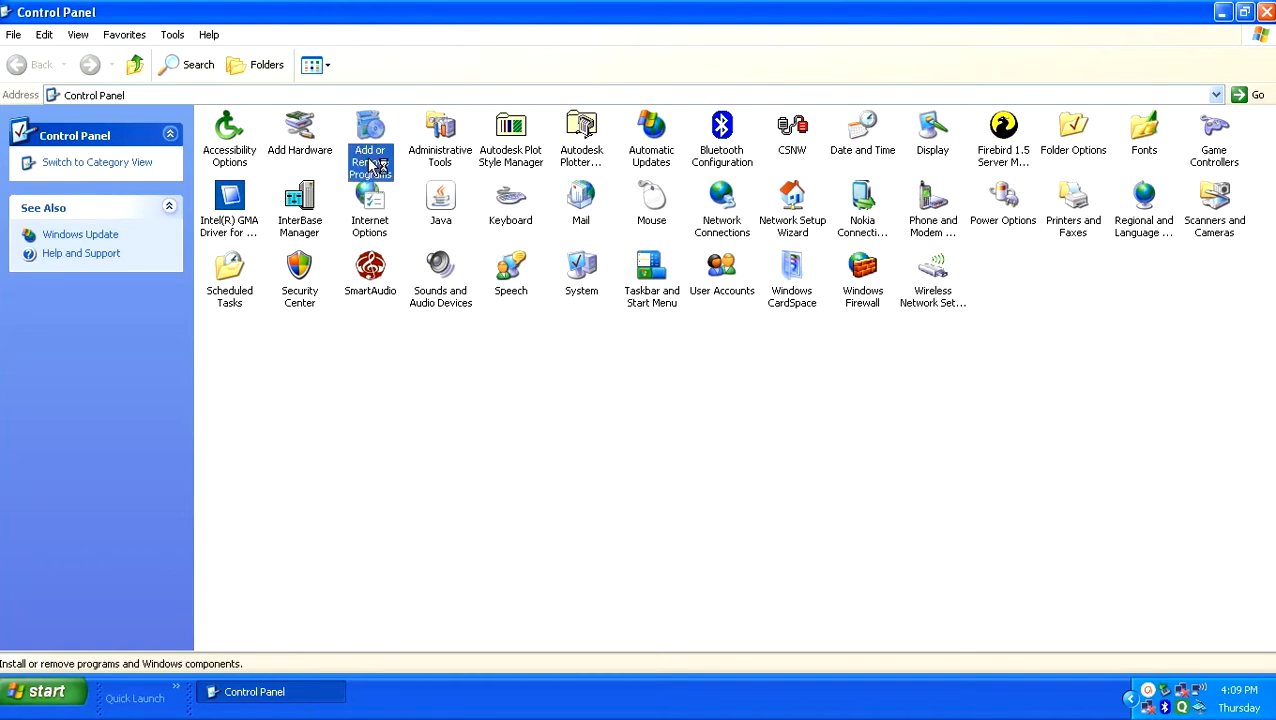
Step: Open Add or Remove Programs and select the Canon MF4700 Series entry
double_click(369, 137)
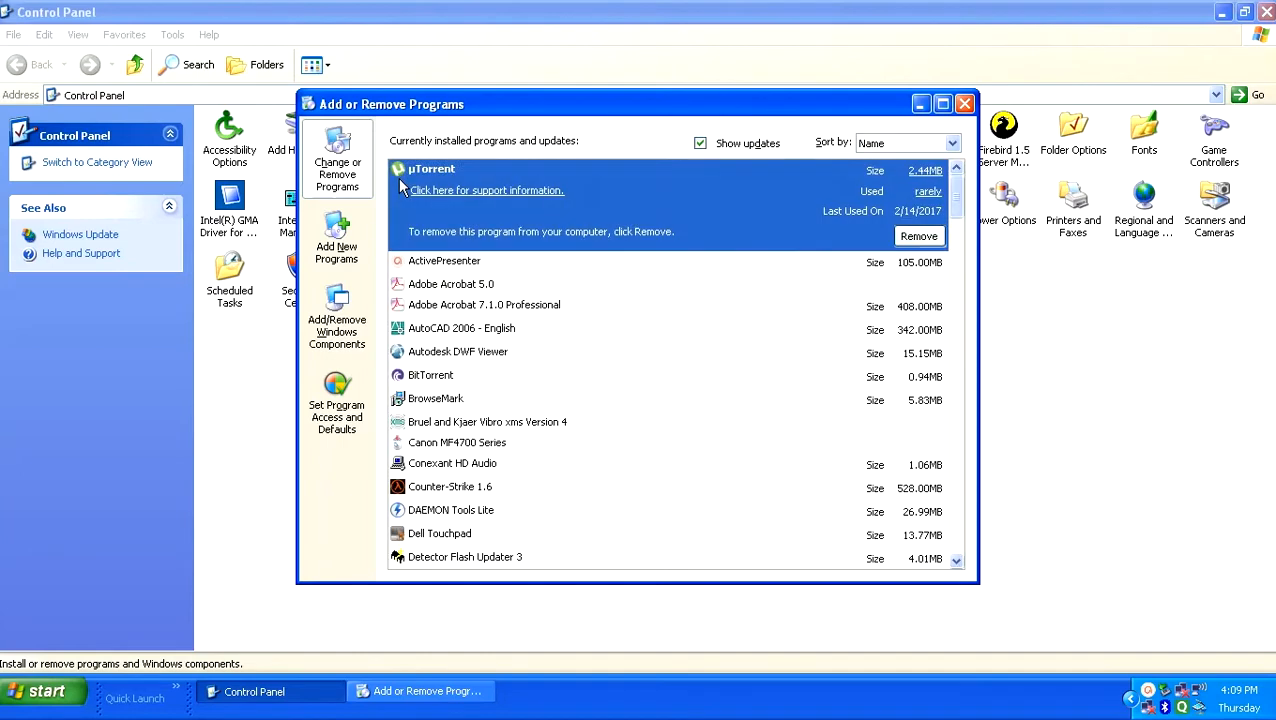
mouse_move(587, 322)
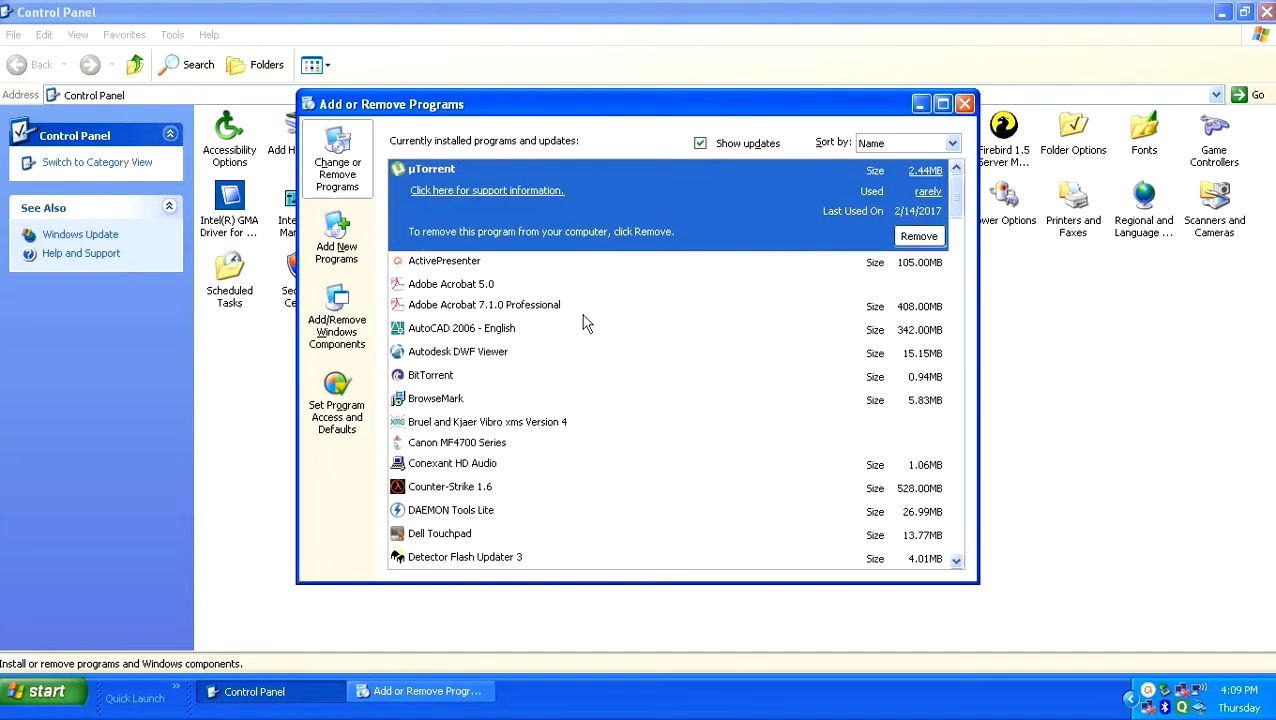
scroll("down", 3)
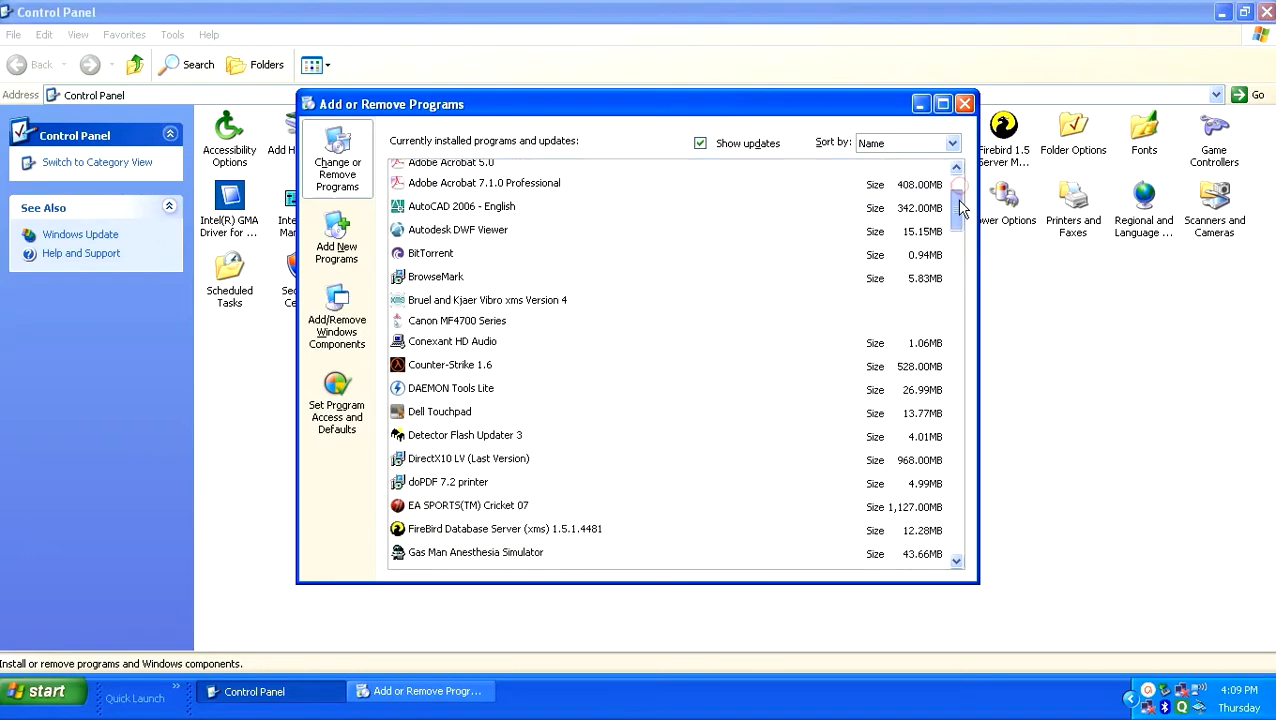
scroll("down", 3)
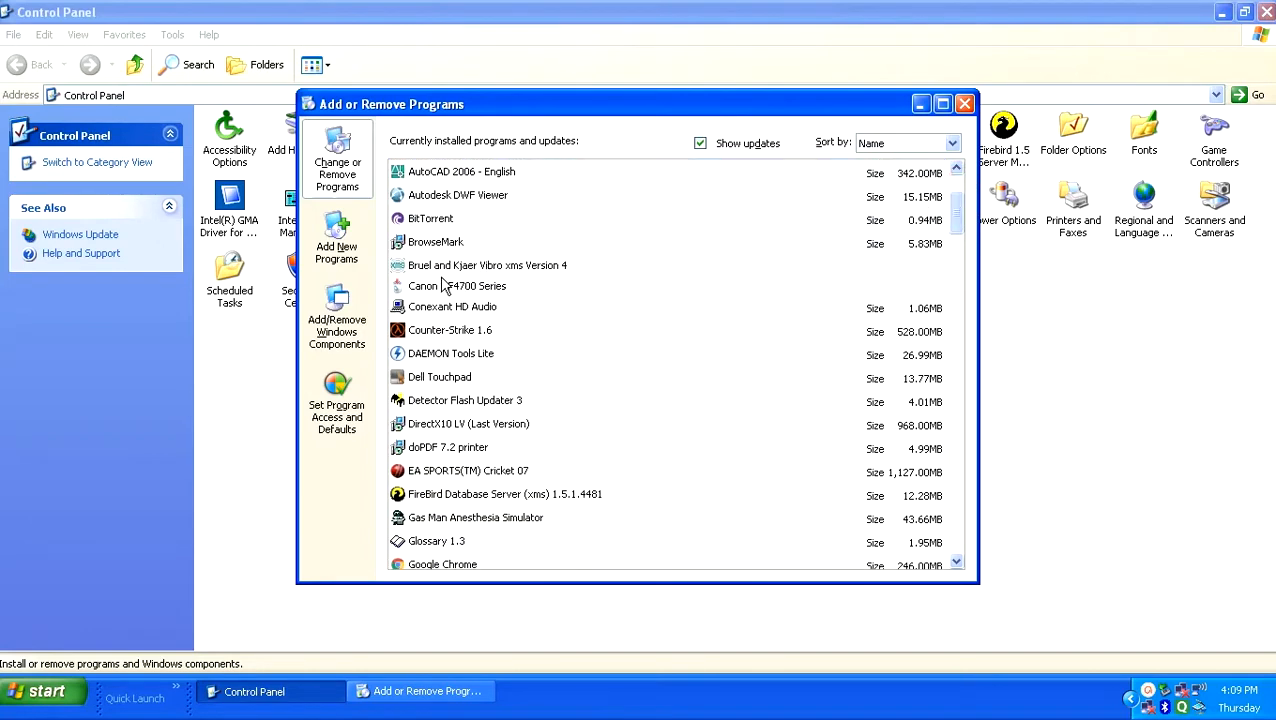
left_click(457, 285)
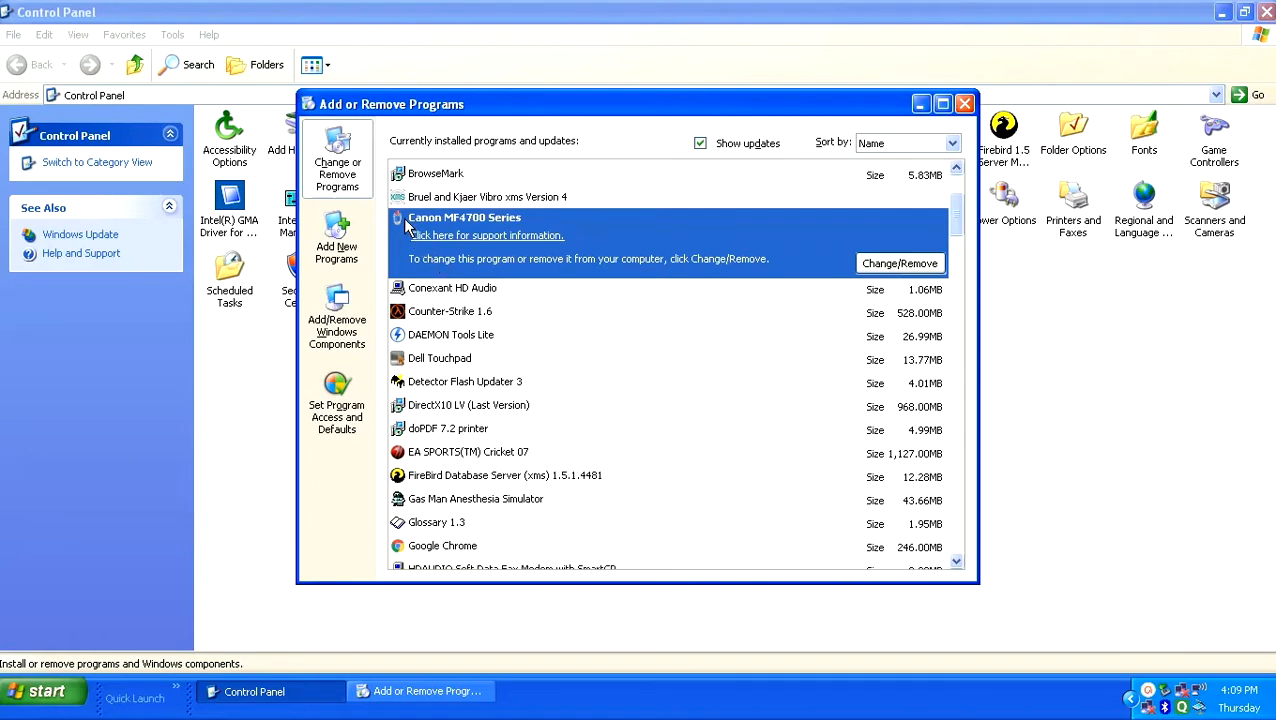
mouse_move(571, 231)
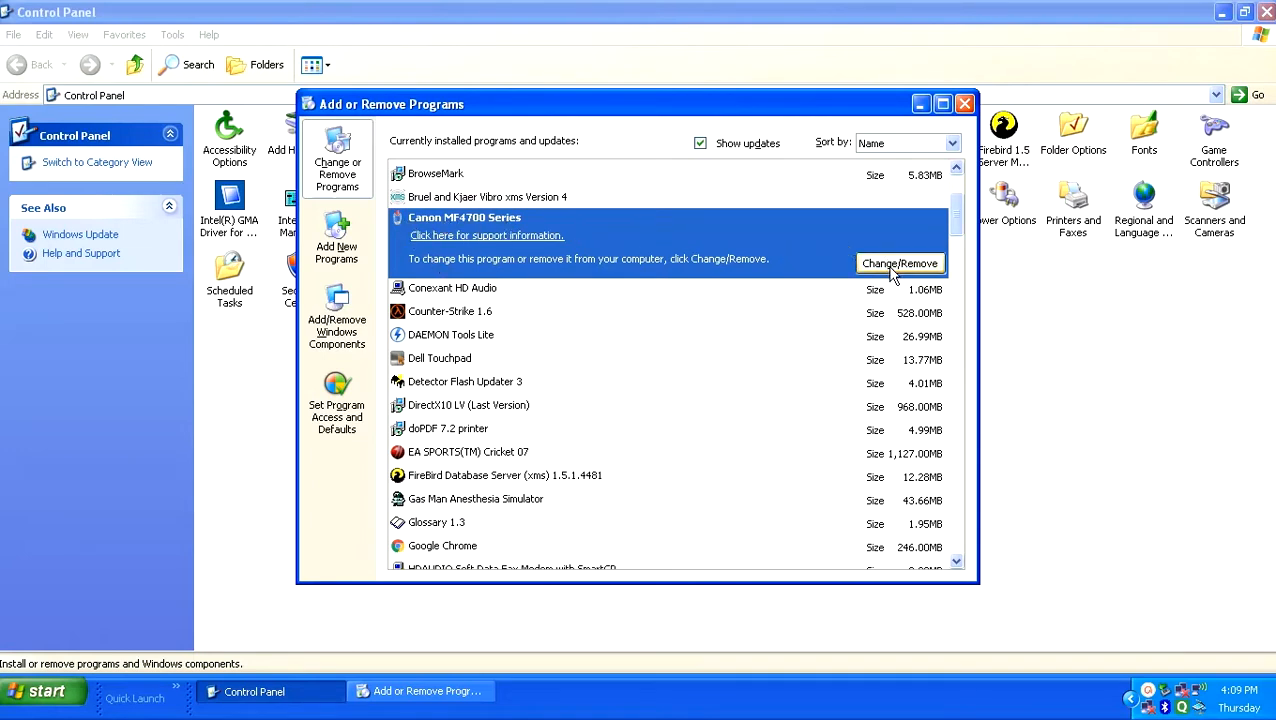
Step: Start Change/Remove for Canon MF4700, choose Delete in MF Drivers Uninstaller, and confirm Yes
left_click(899, 263)
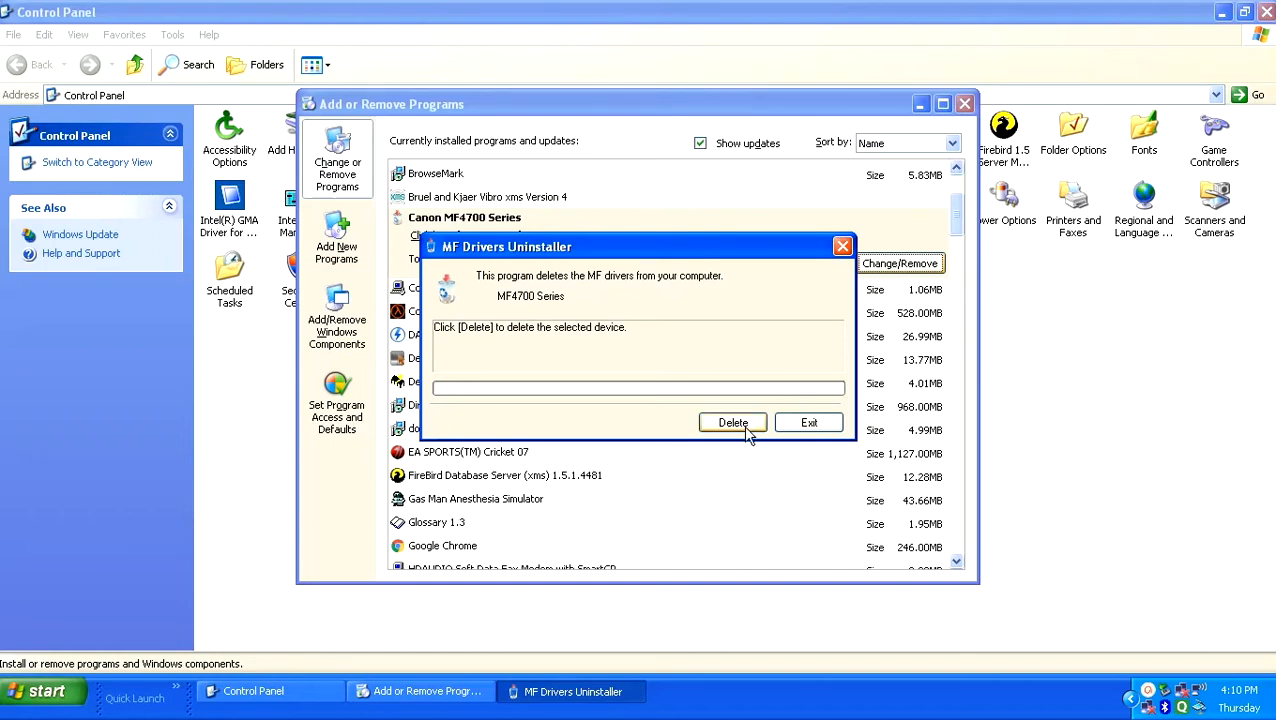
left_click(733, 422)
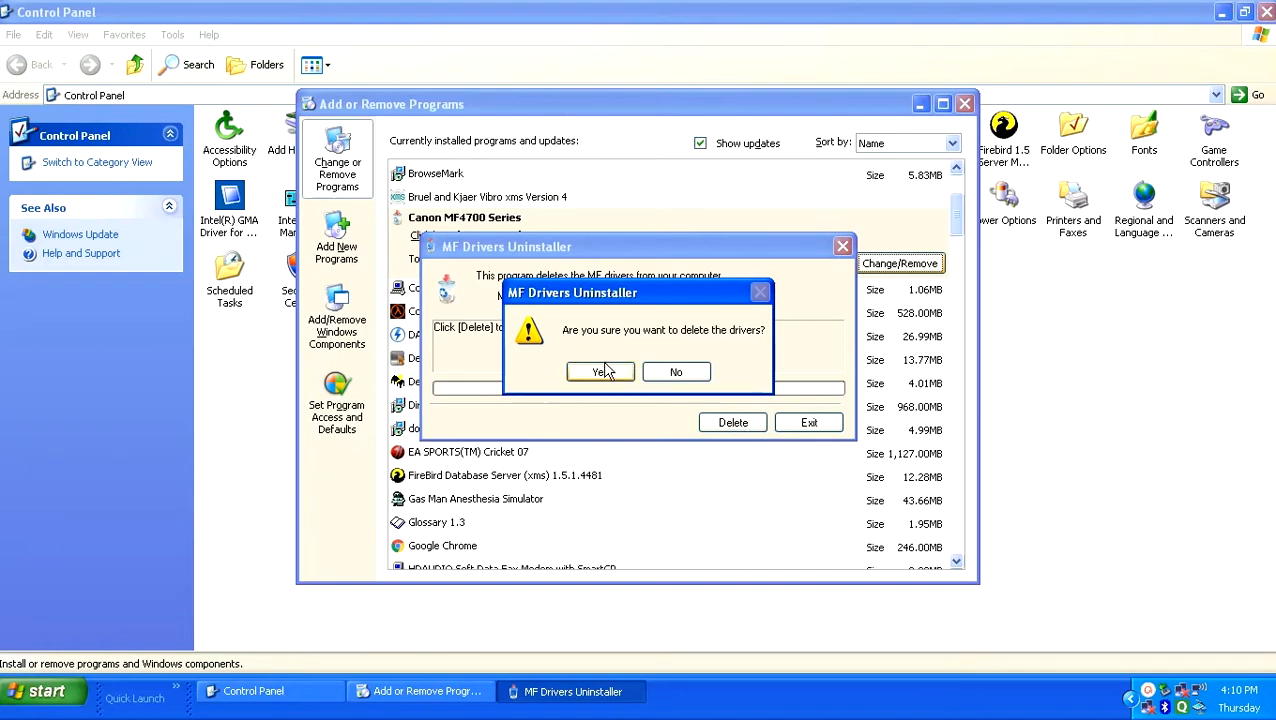
left_click(600, 371)
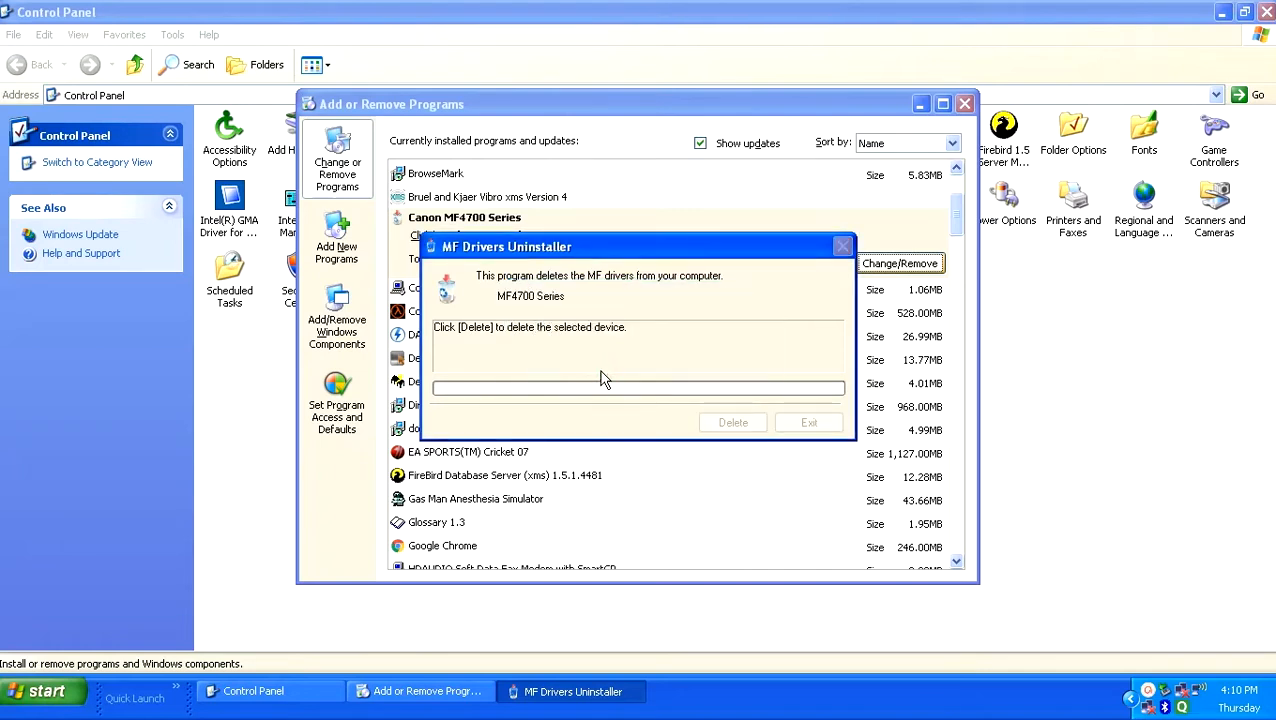
Step: Let the MF4700 driver deletion reach Finished successfully and close the progress dialog
left_click(733, 422)
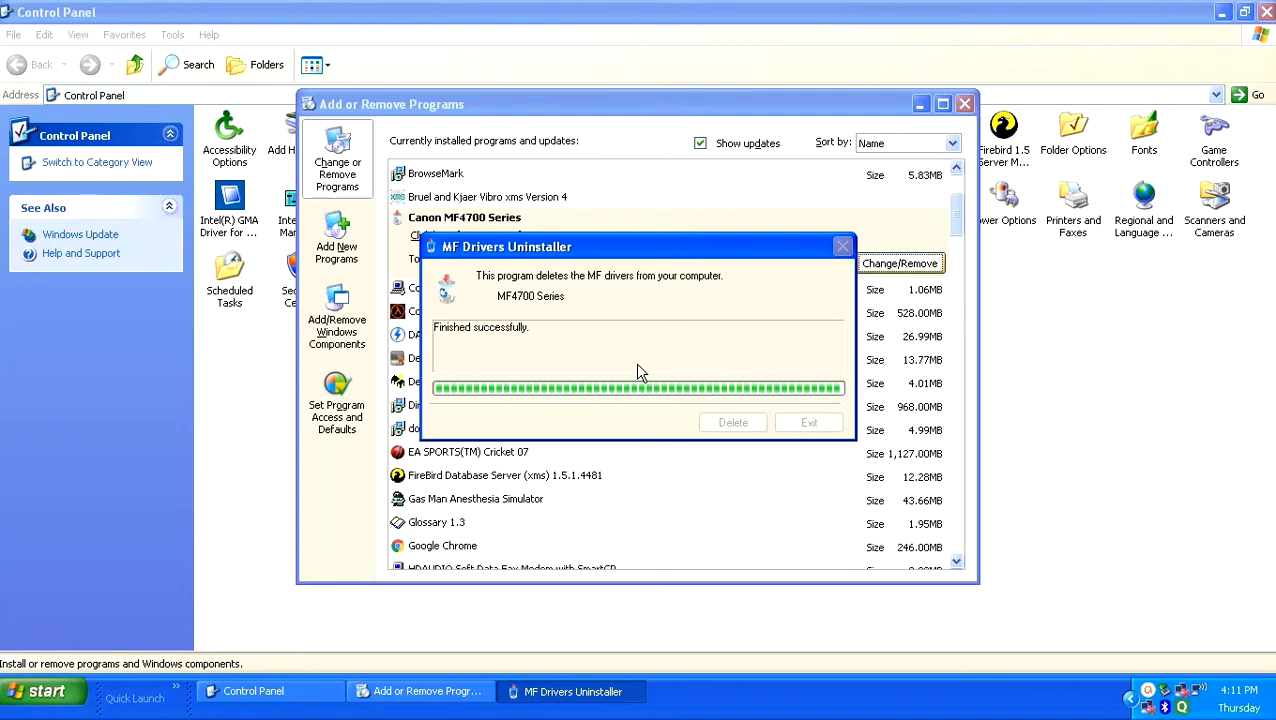
left_click(809, 422)
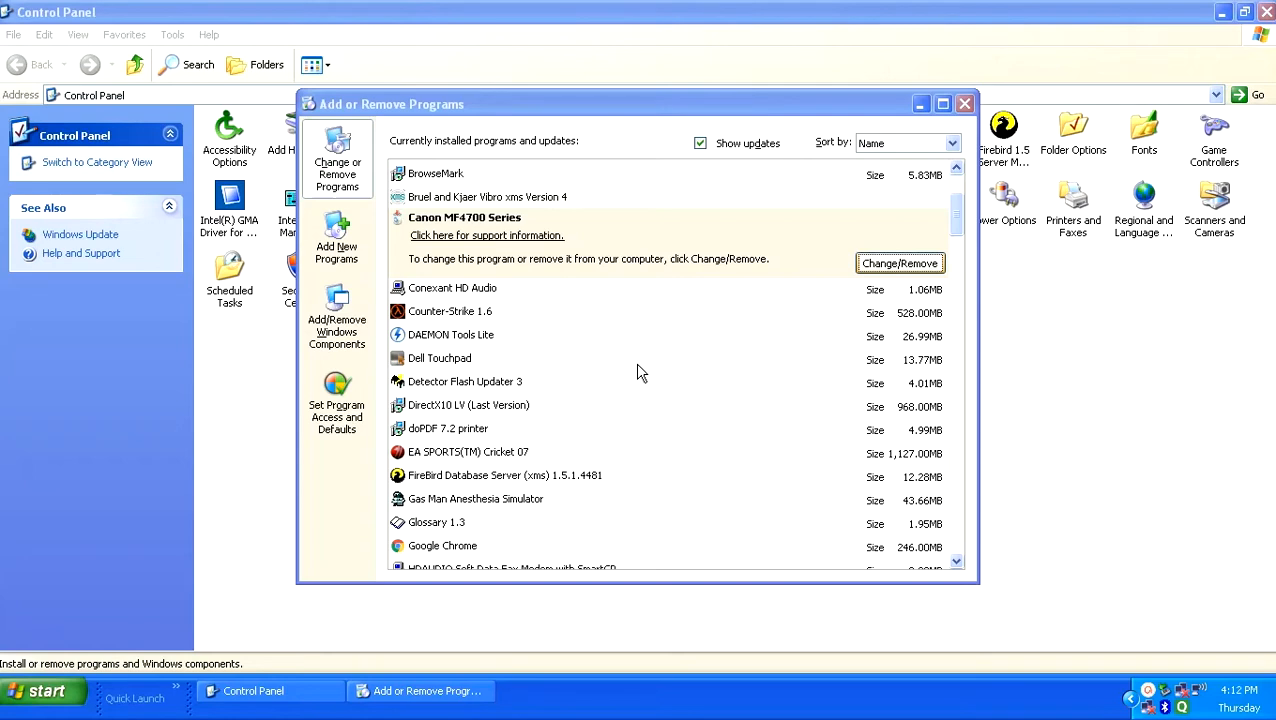
Step: Exit the uninstall wizard, scroll the installed programs for Canon entries, and close the list
left_click(899, 263)
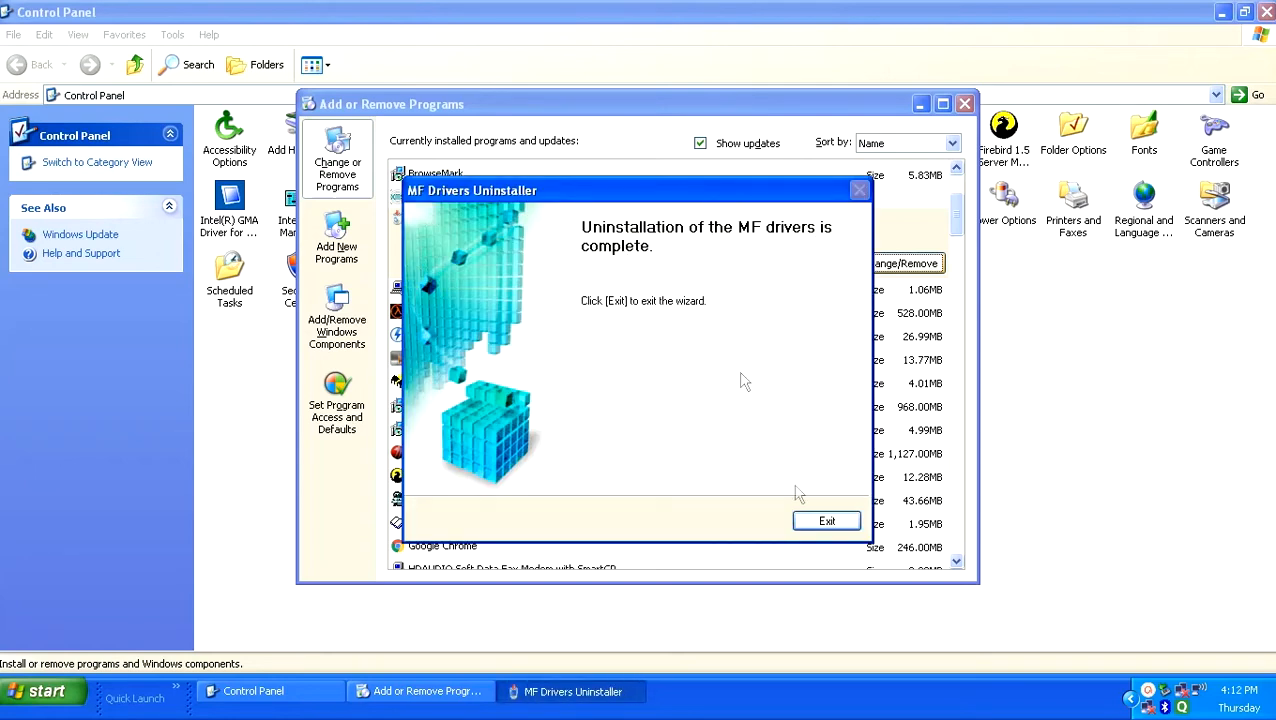
left_click(826, 520)
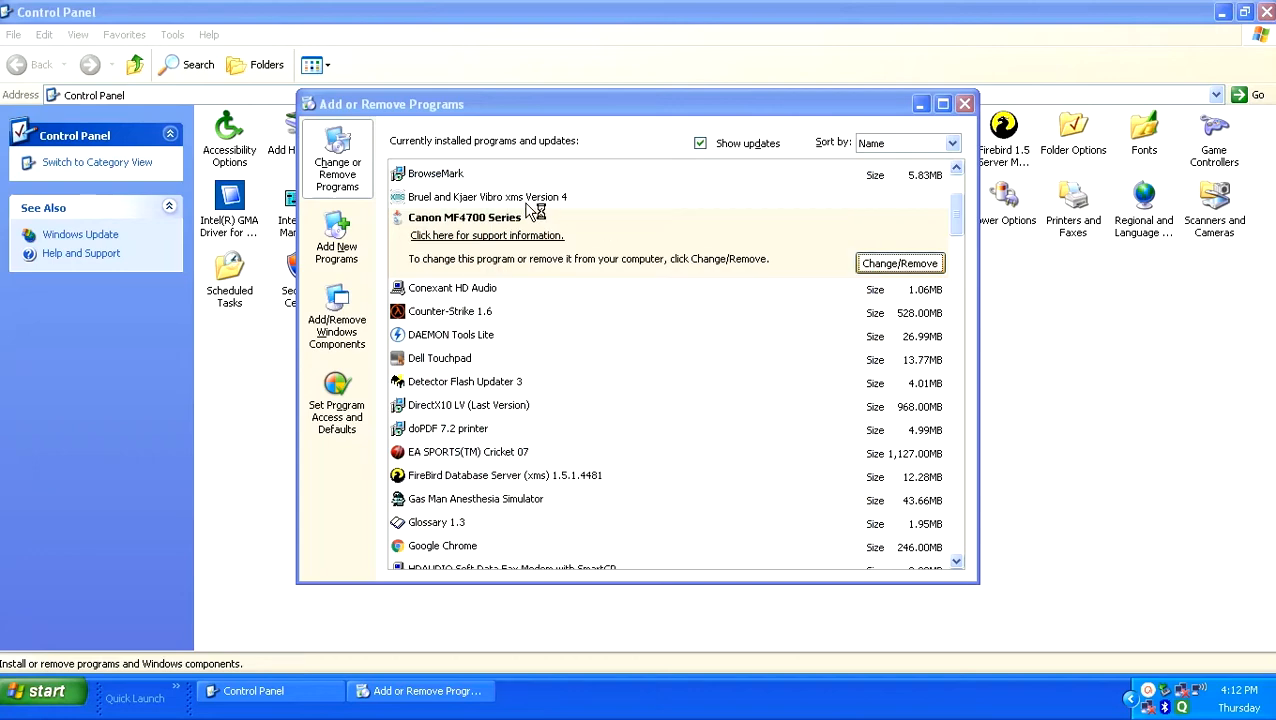
left_click(964, 104)
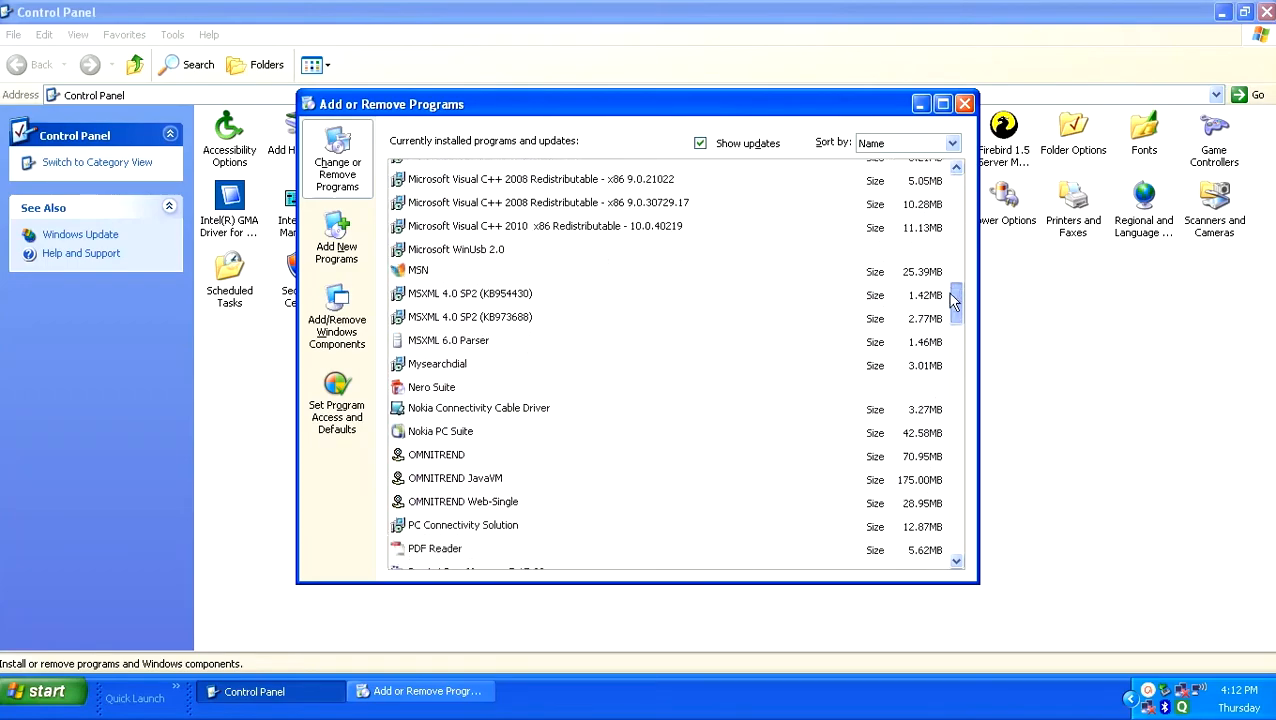
left_click_drag(951, 300, 951, 450)
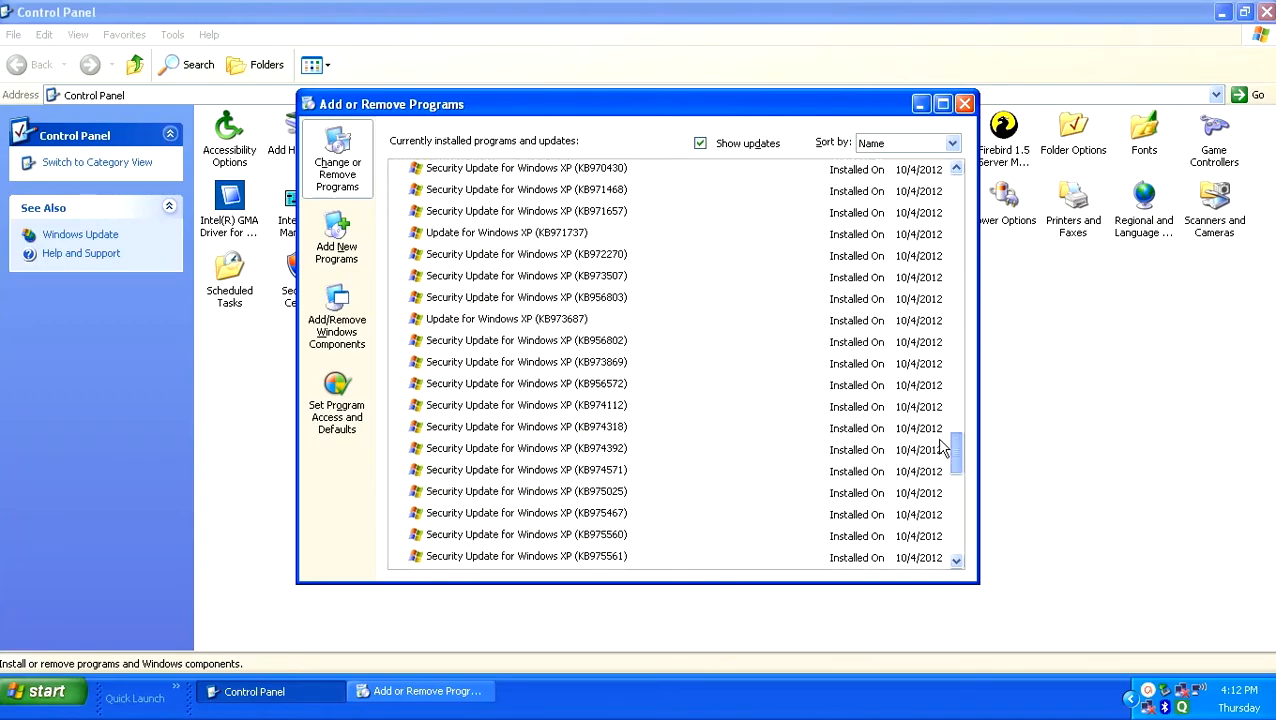
scroll("down", 3)
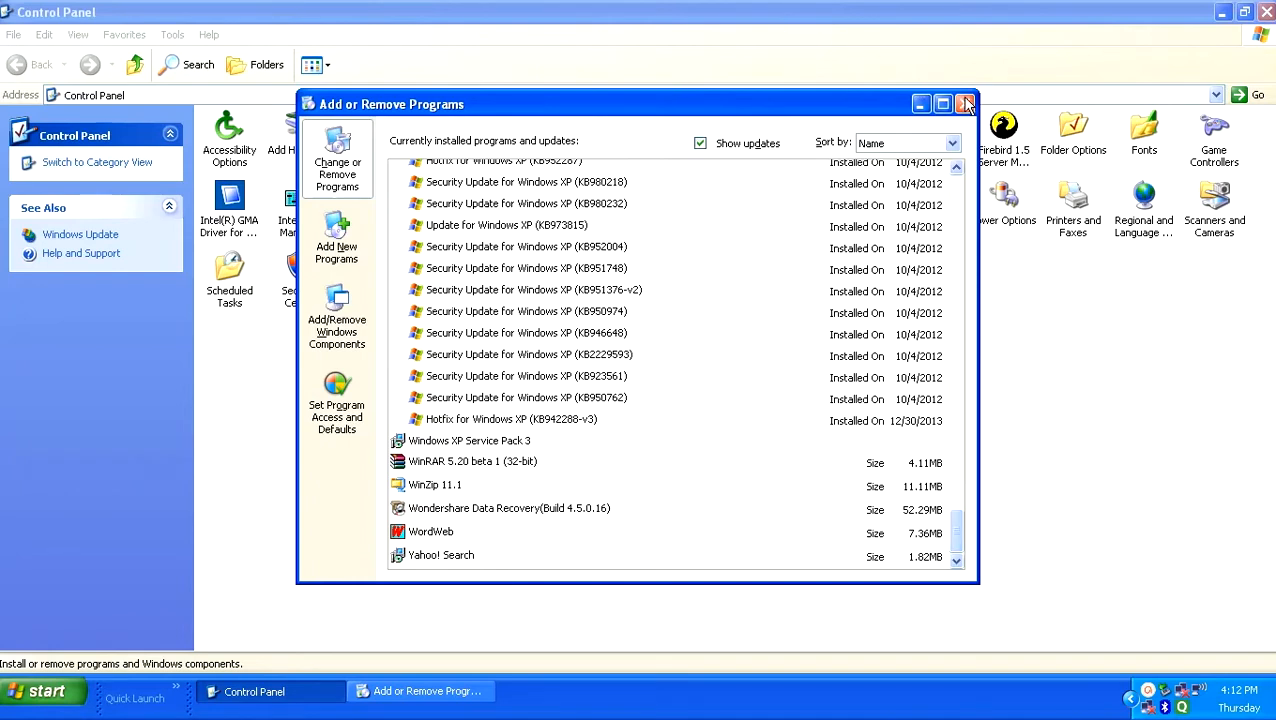
left_click(966, 103)
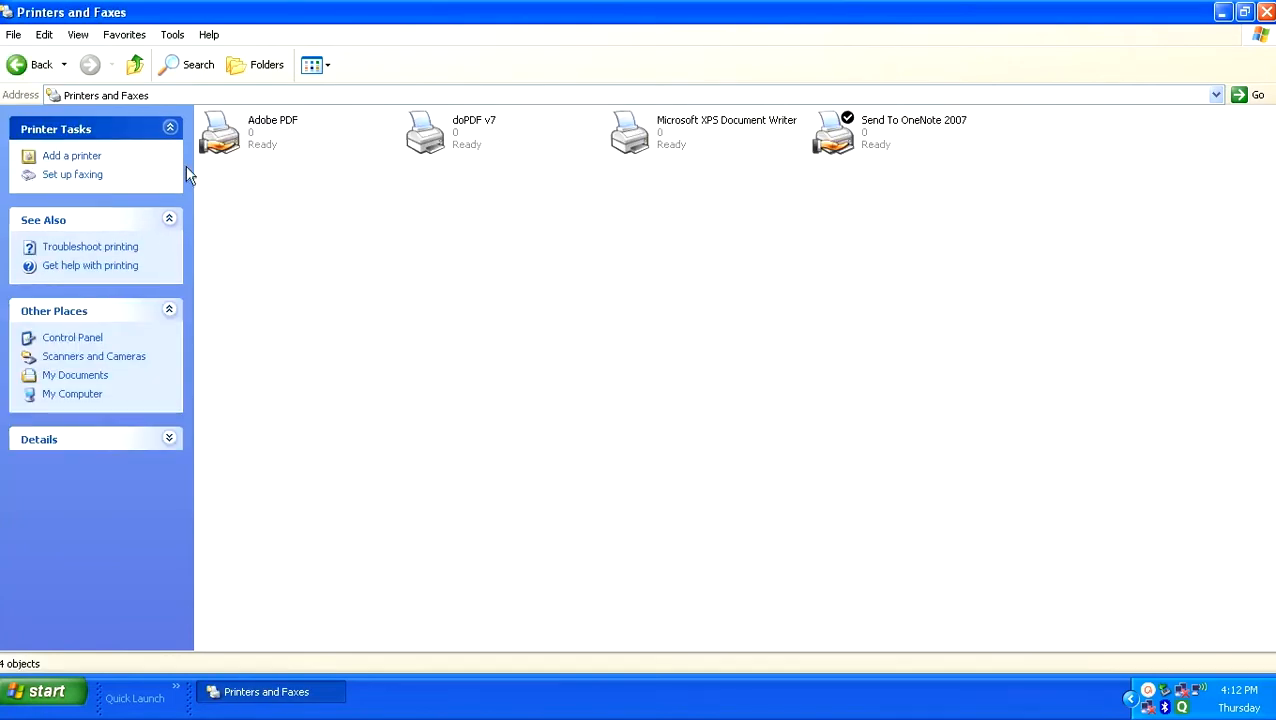
mouse_move(872, 168)
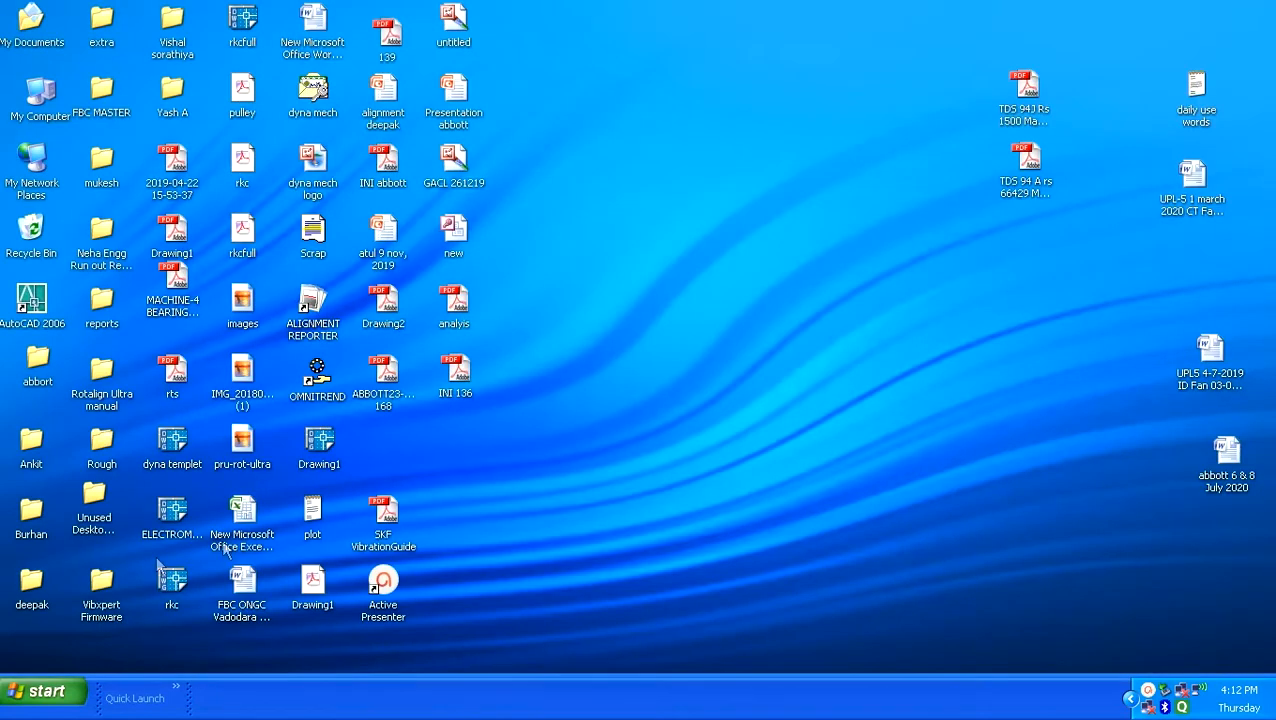
mouse_move(560, 545)
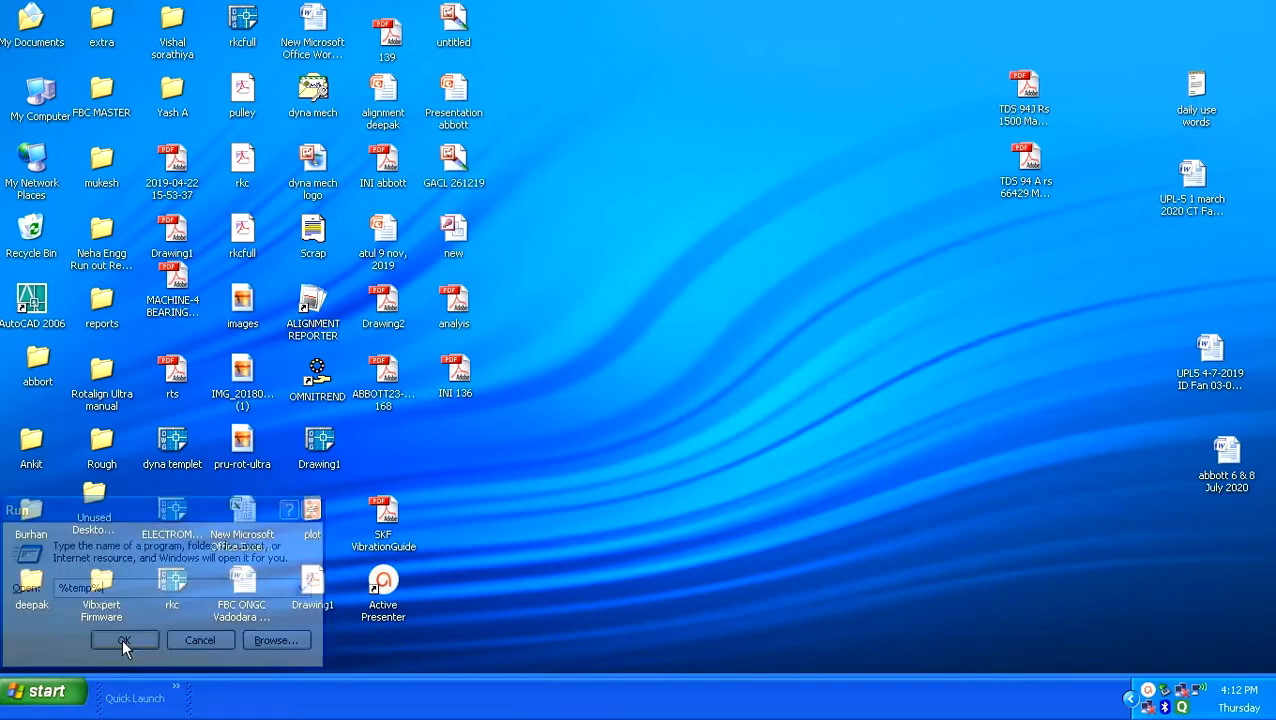
Step: Open the %temp% folder and select its 82 visible files, accepting the hidden-files notice
left_click(123, 640)
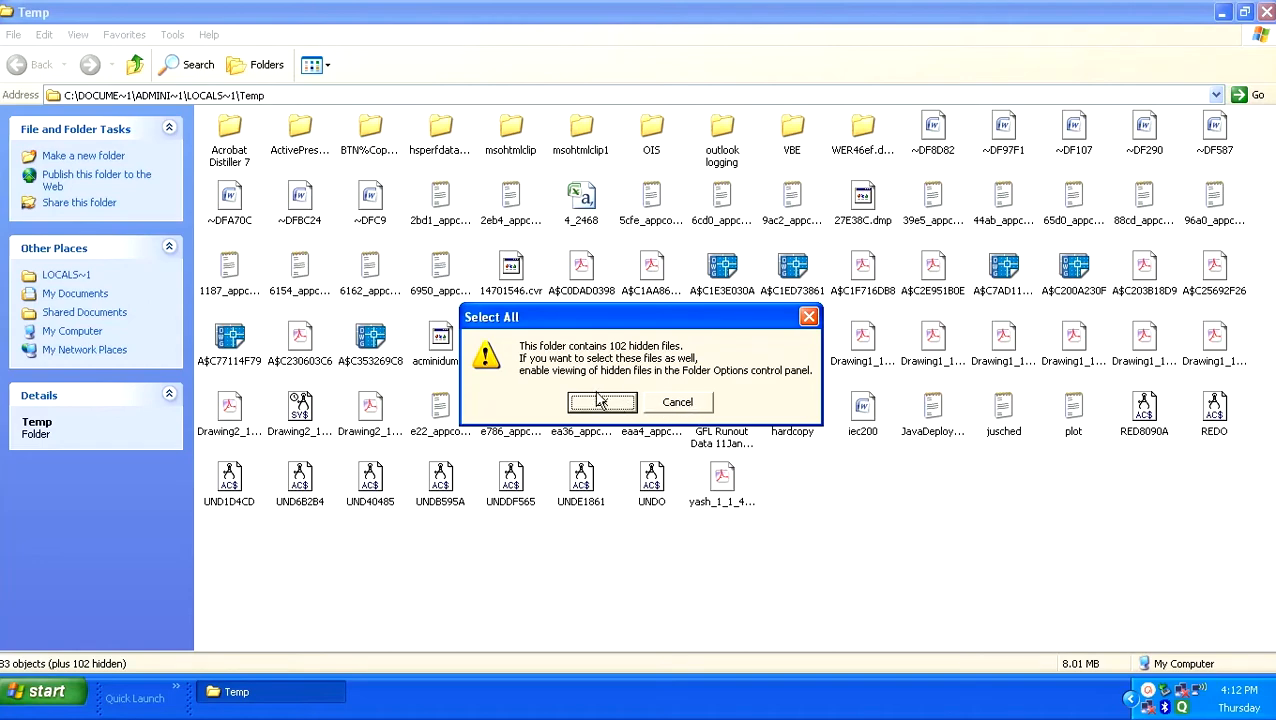
left_click(602, 401)
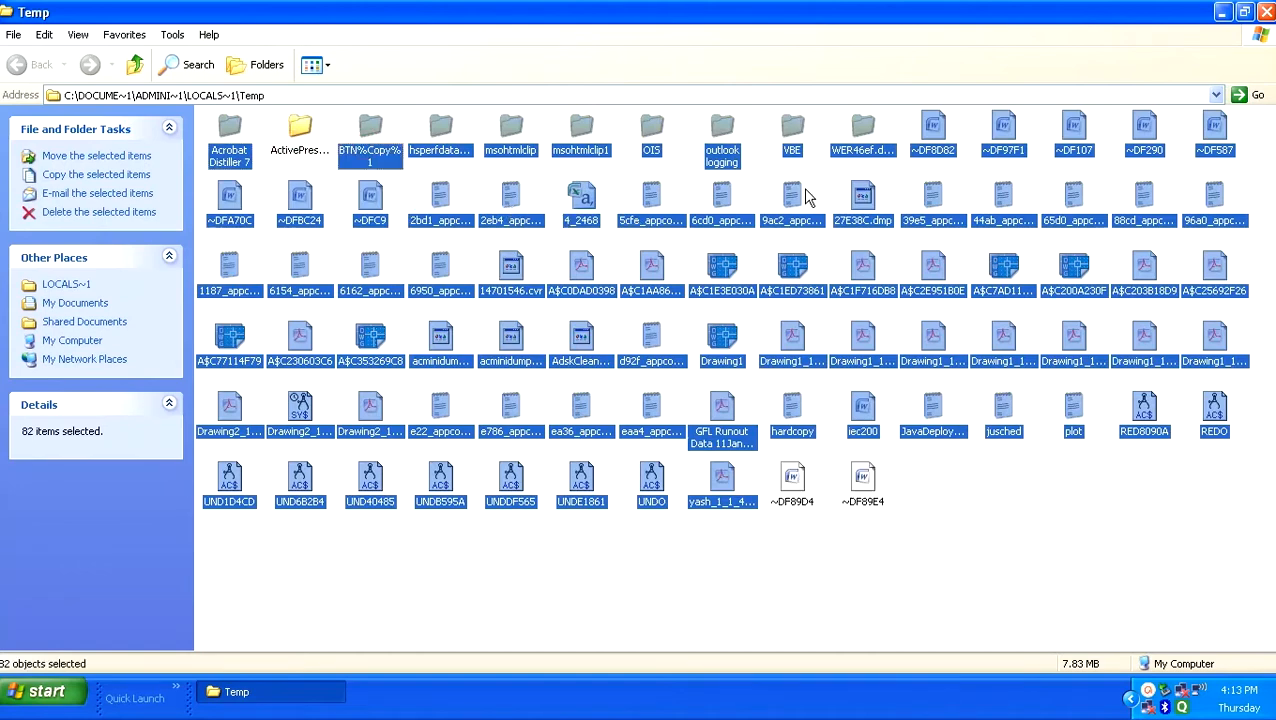
mouse_move(896, 453)
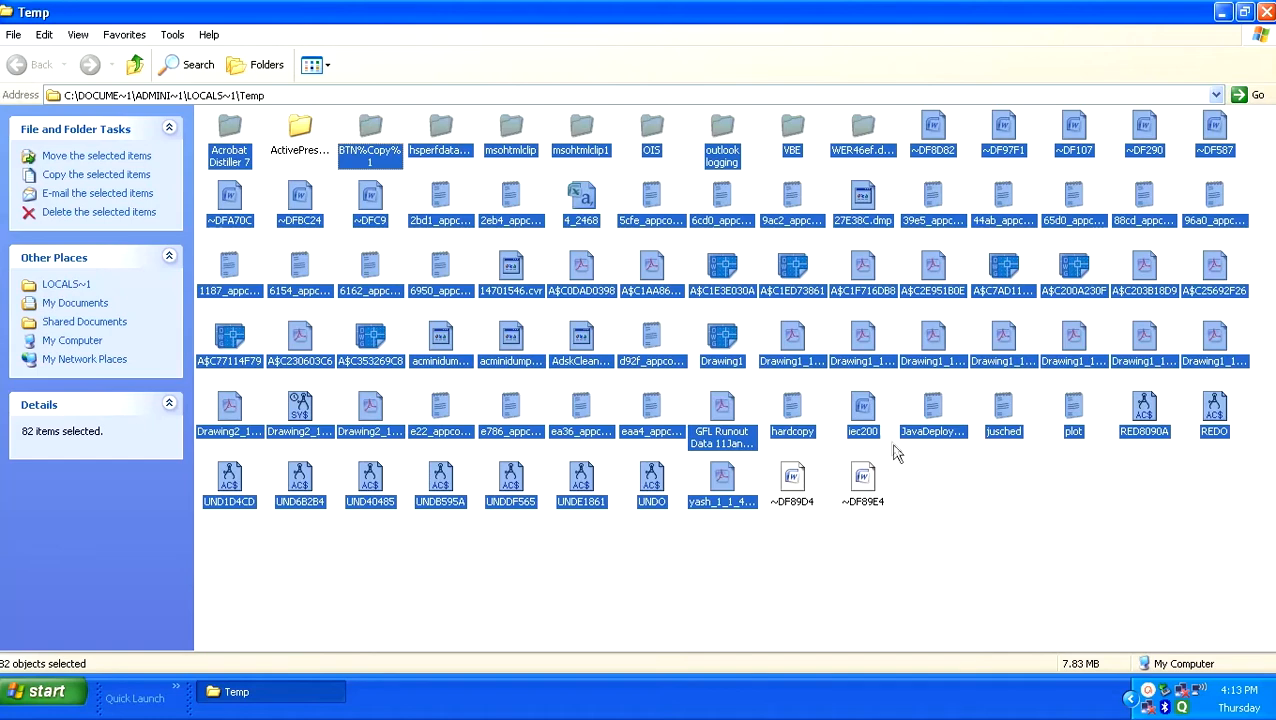
mouse_move(862, 410)
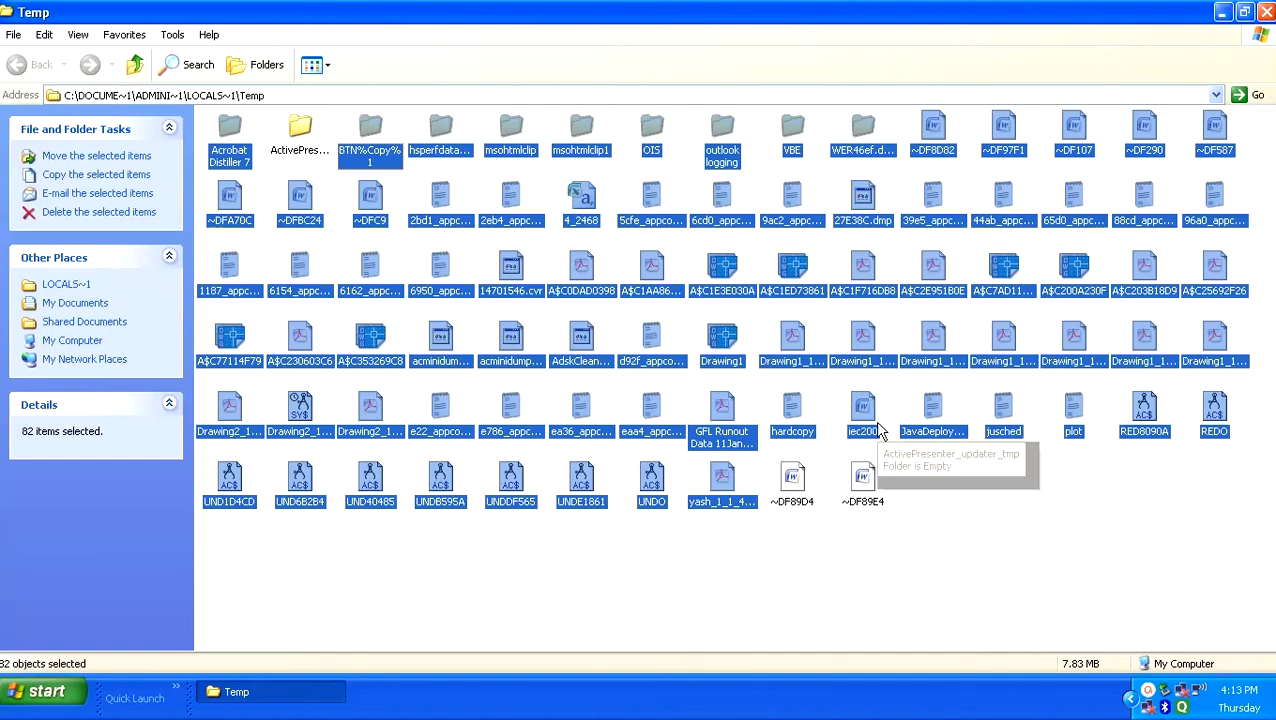
mouse_move(862, 410)
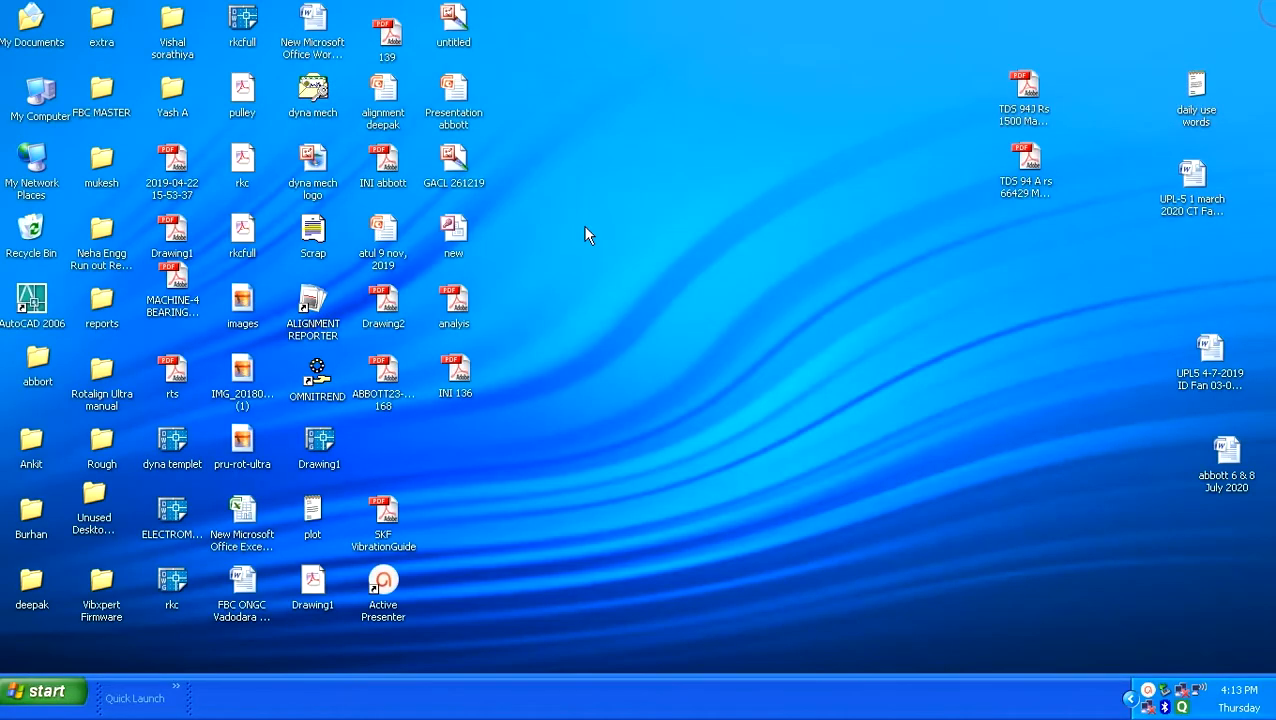
mouse_move(56, 668)
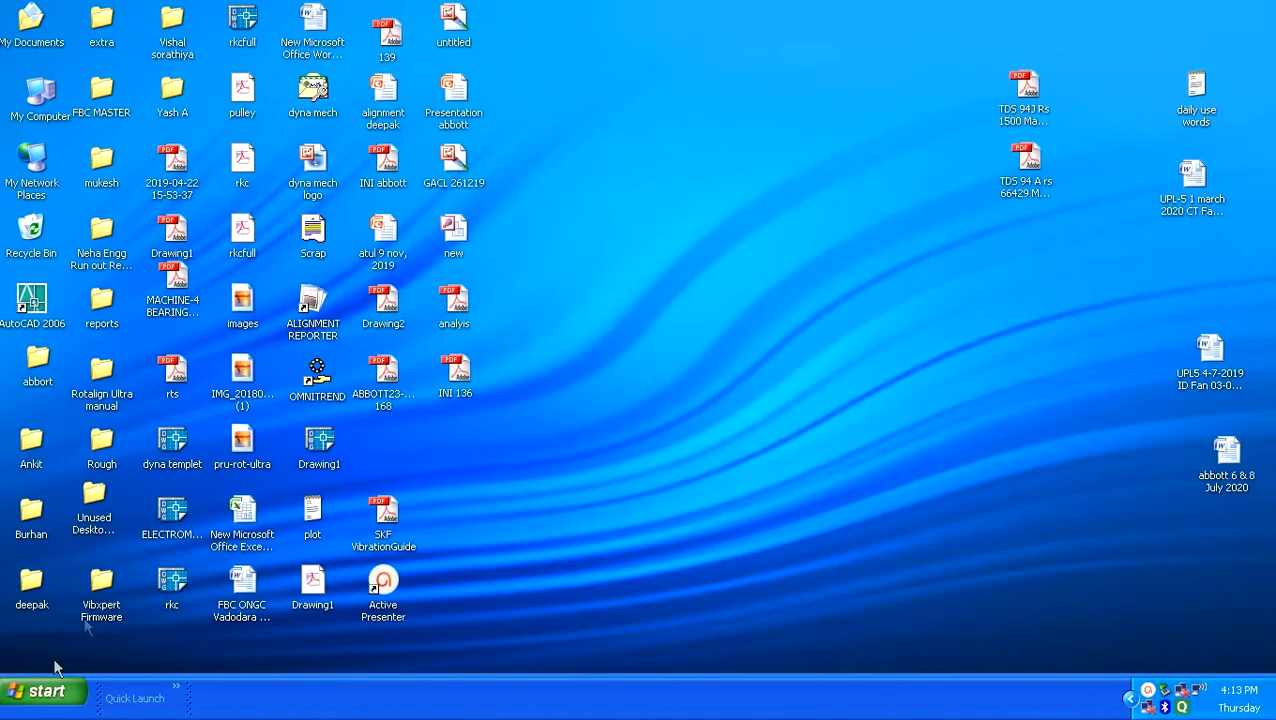
left_click(42, 690)
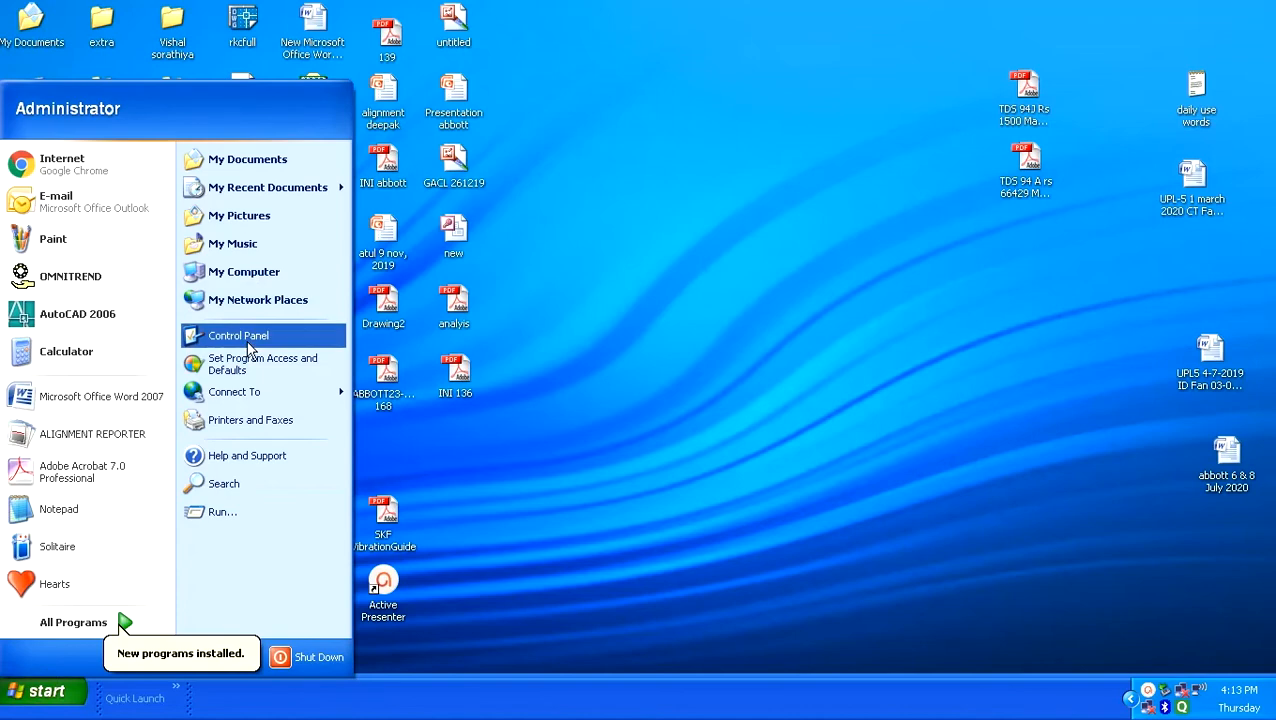
left_click(775, 288)
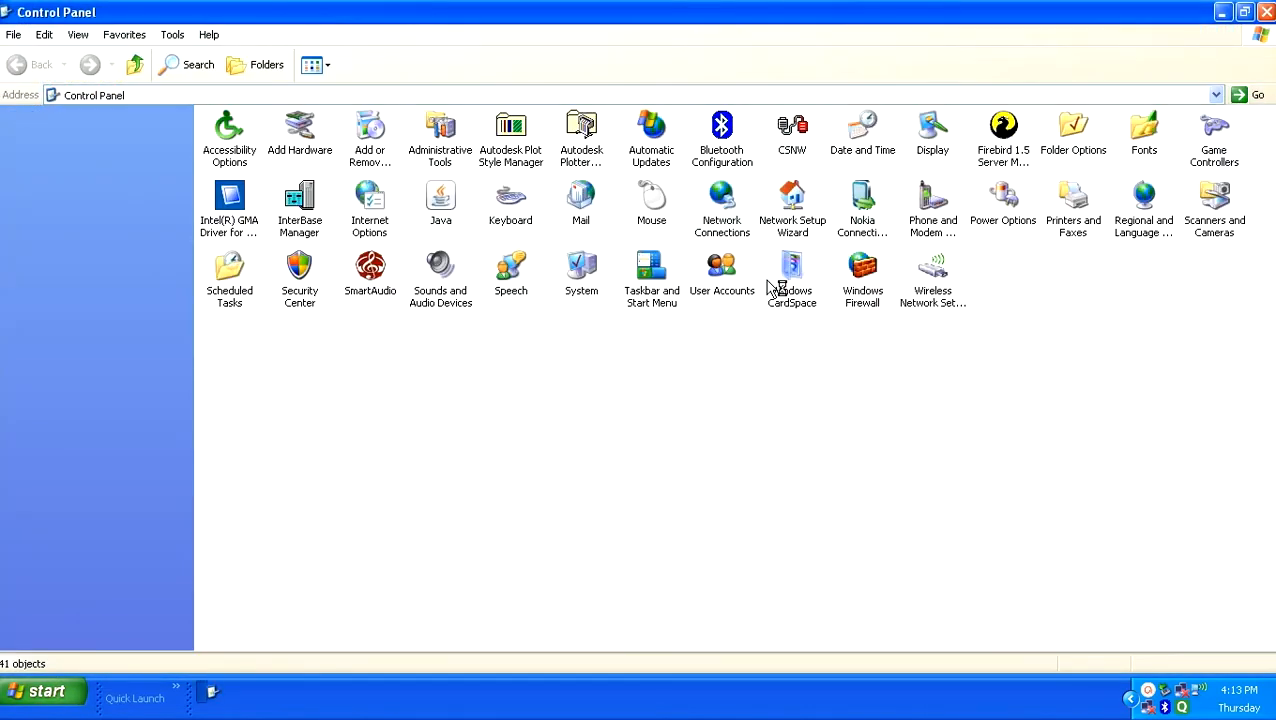
left_click(370, 135)
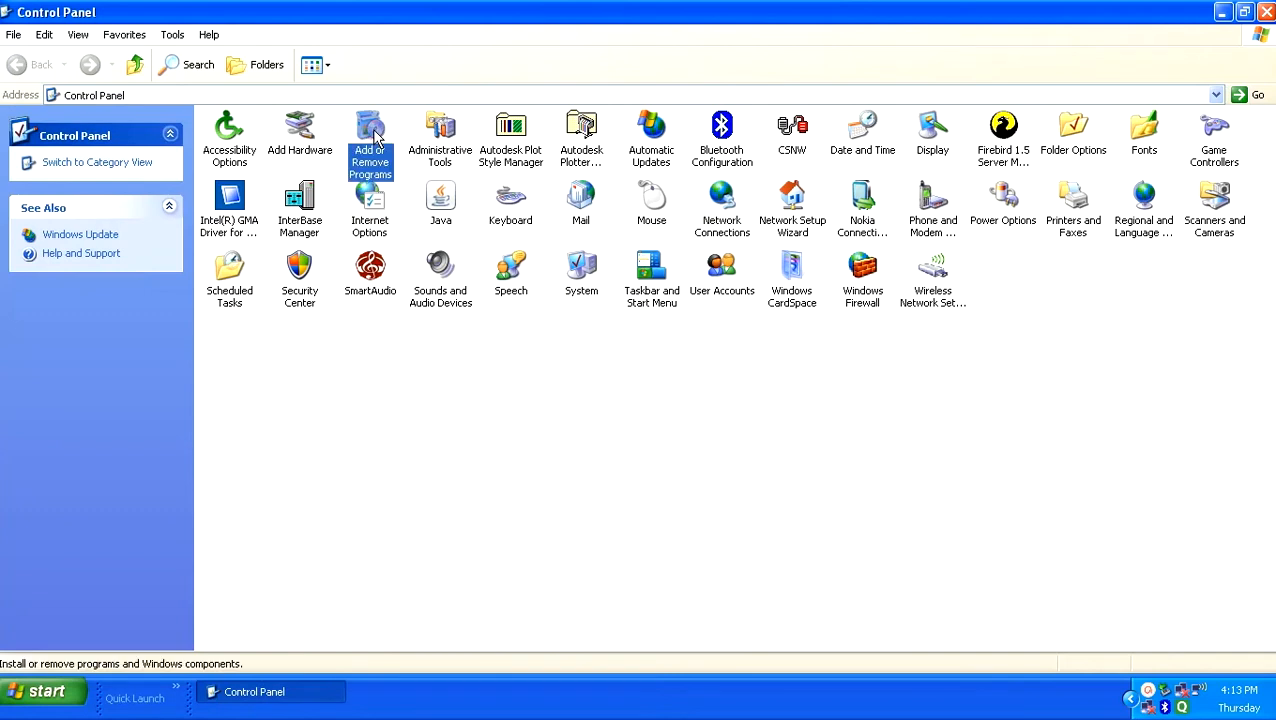
mouse_move(651, 270)
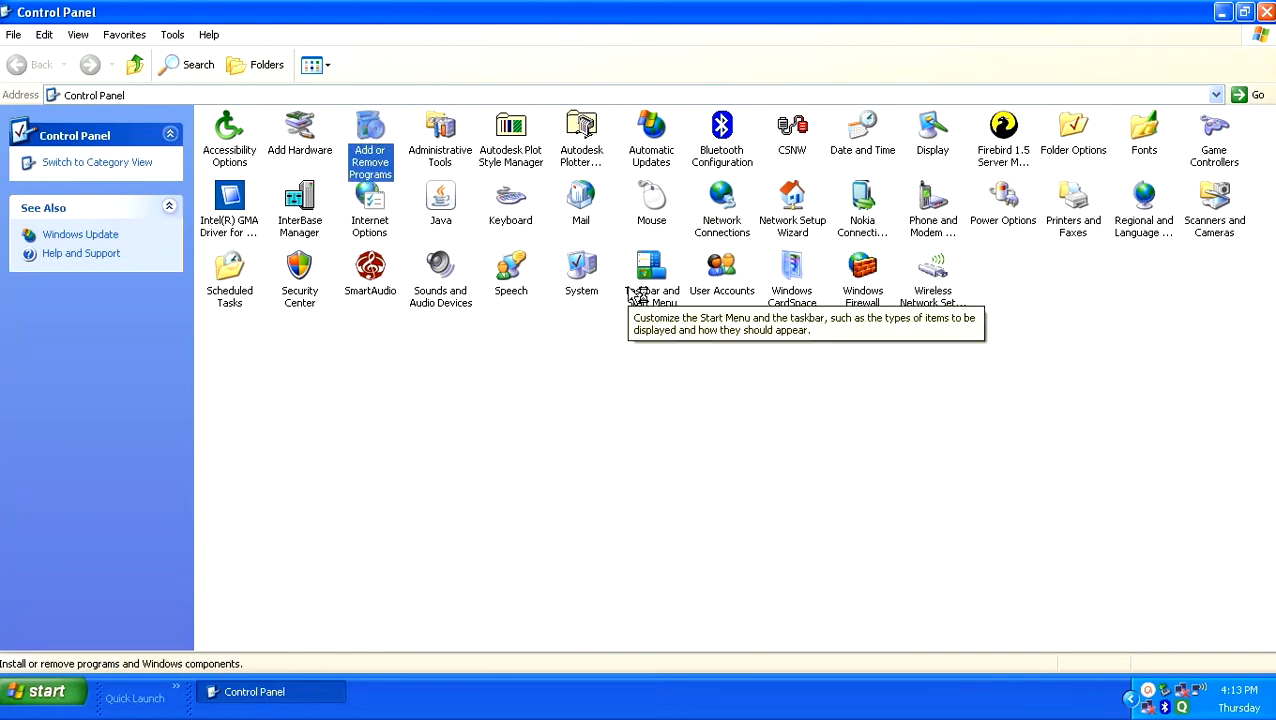
double_click(370, 140)
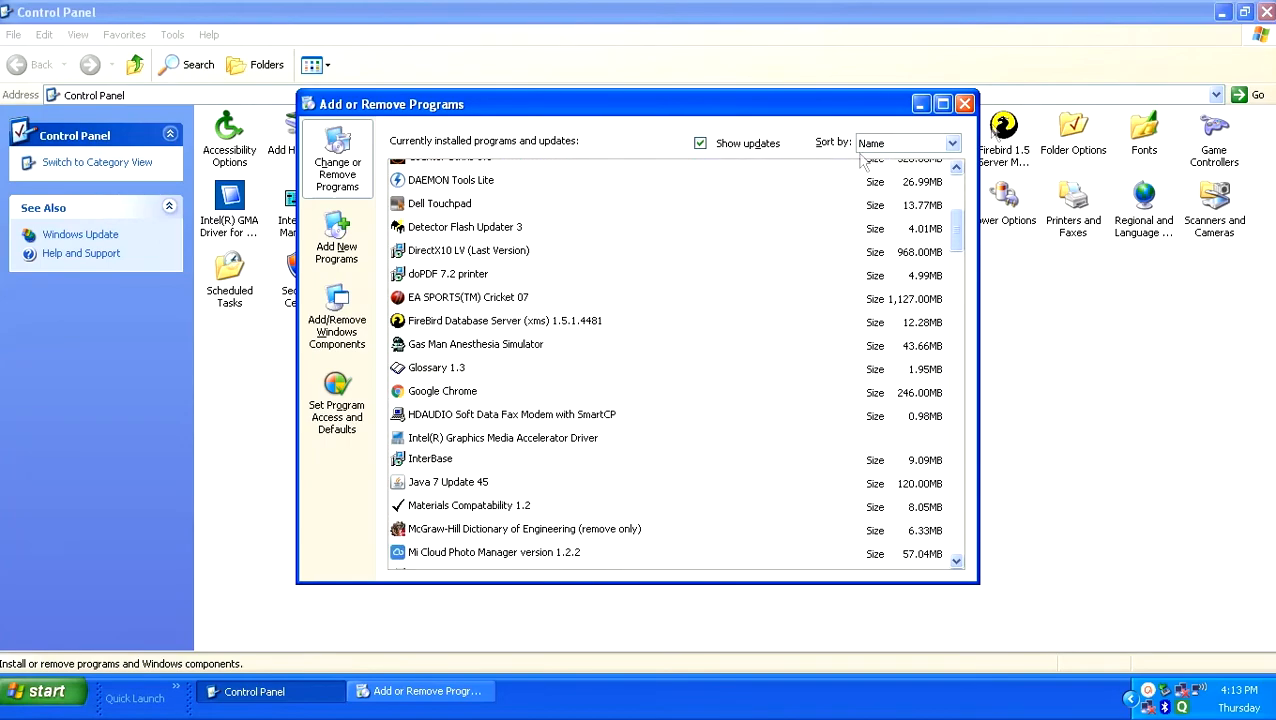
left_click(964, 103)
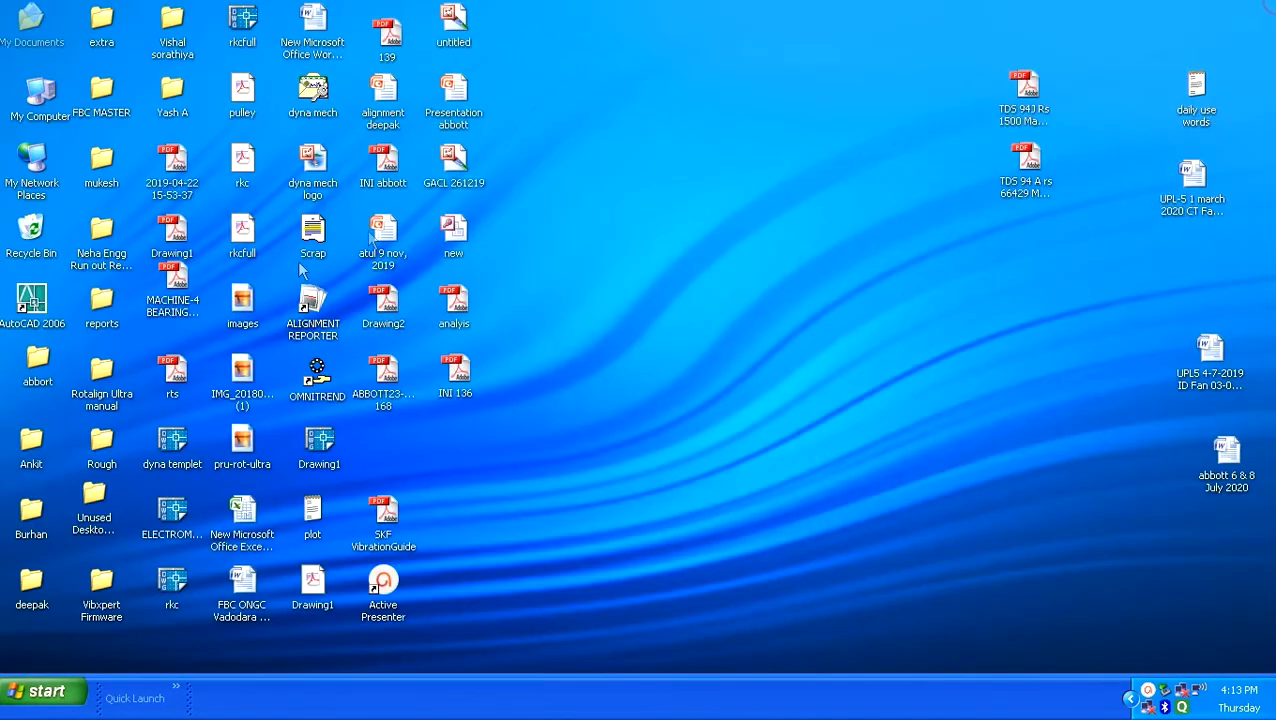
mouse_move(470, 310)
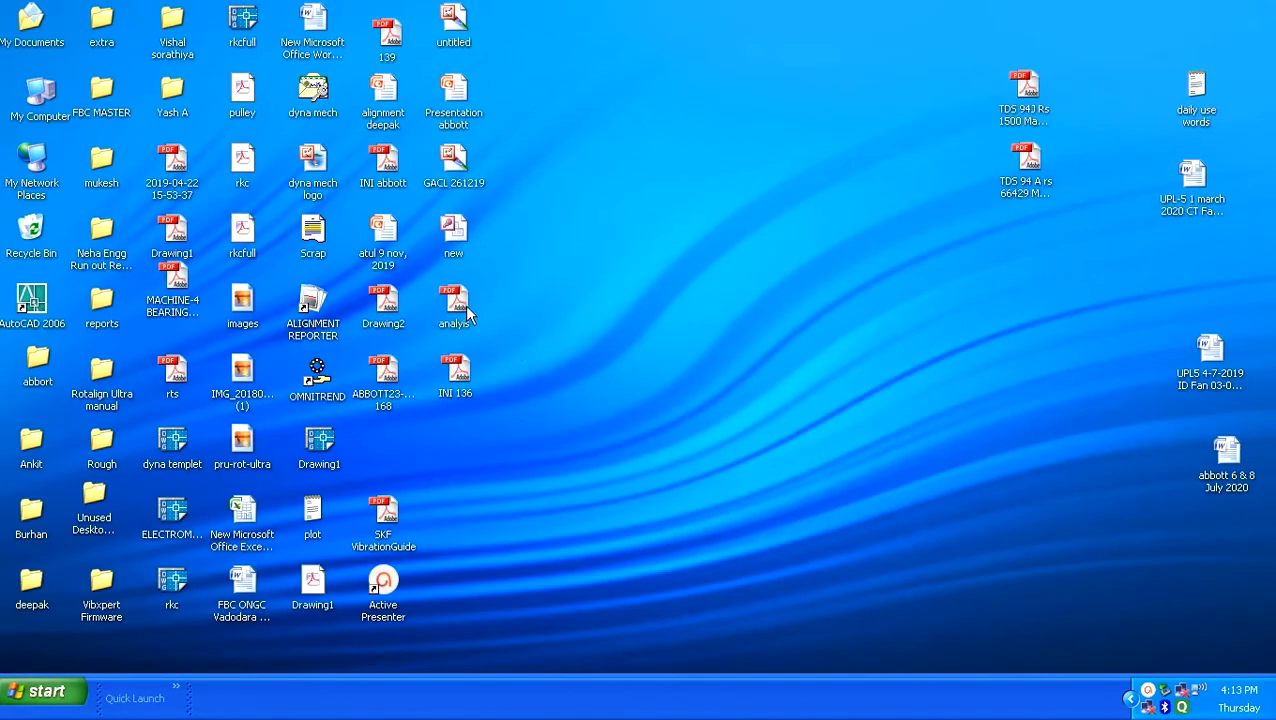
mouse_move(461, 315)
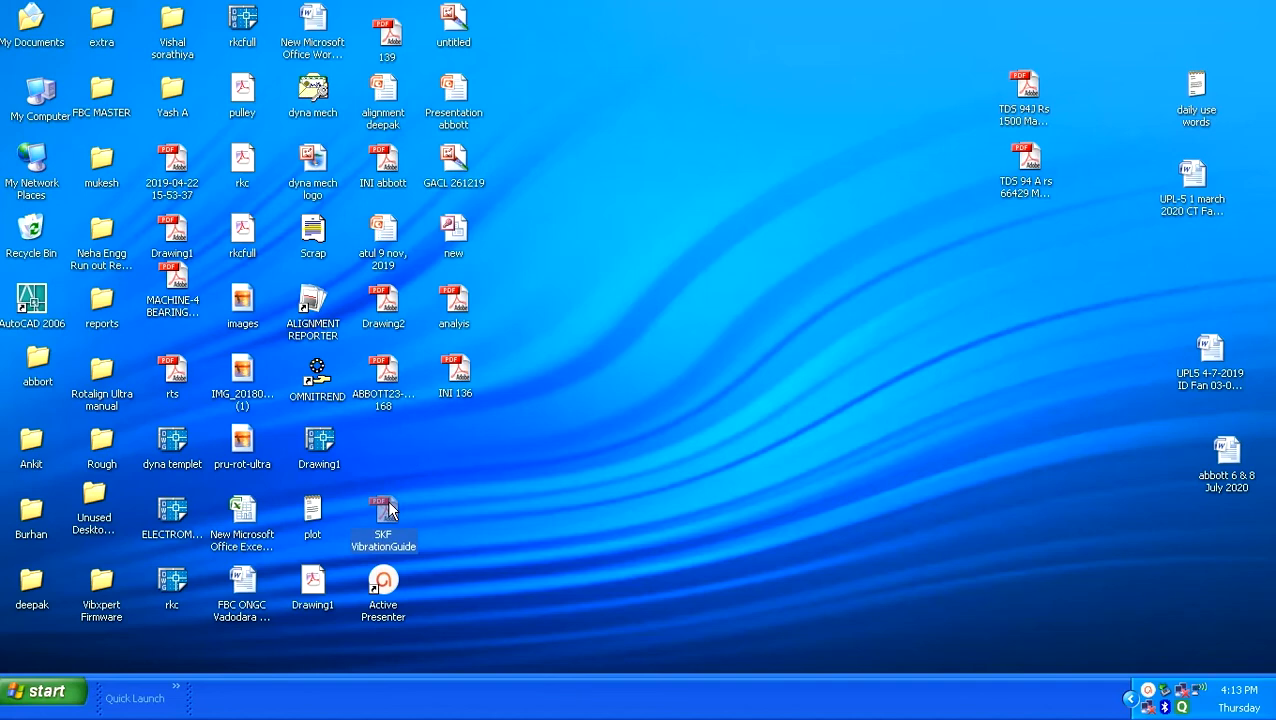
Step: Open the SKF VibrationGuide PDF in Adobe Acrobat Professional
double_click(383, 502)
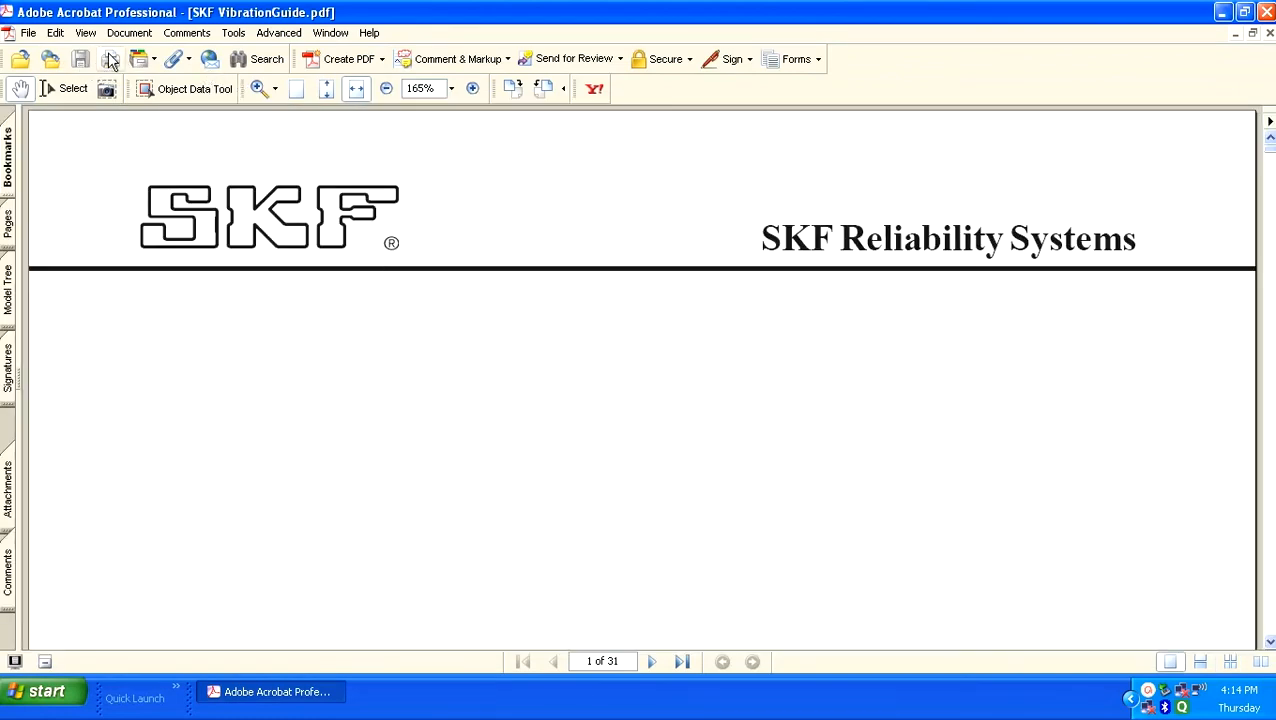
mouse_move(110, 60)
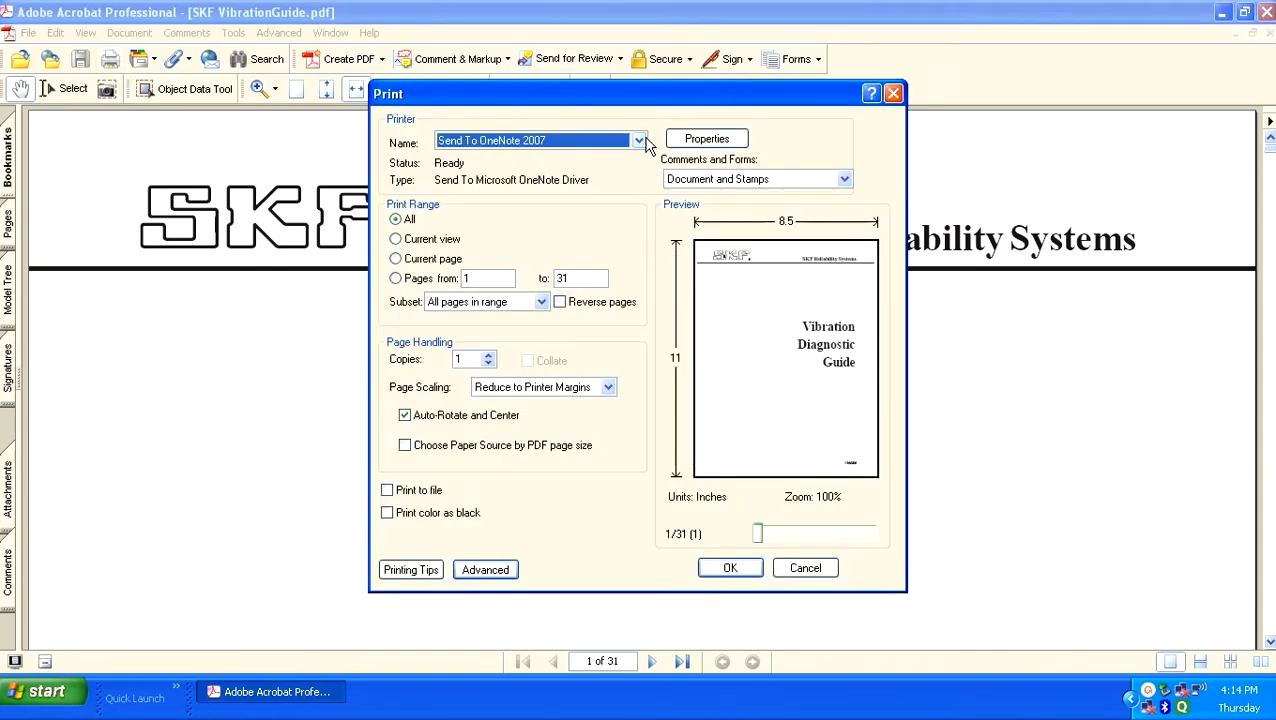
Step: Verify no Canon printer in Acrobat's print list, cancel printing, and quit Acrobat
left_click(638, 140)
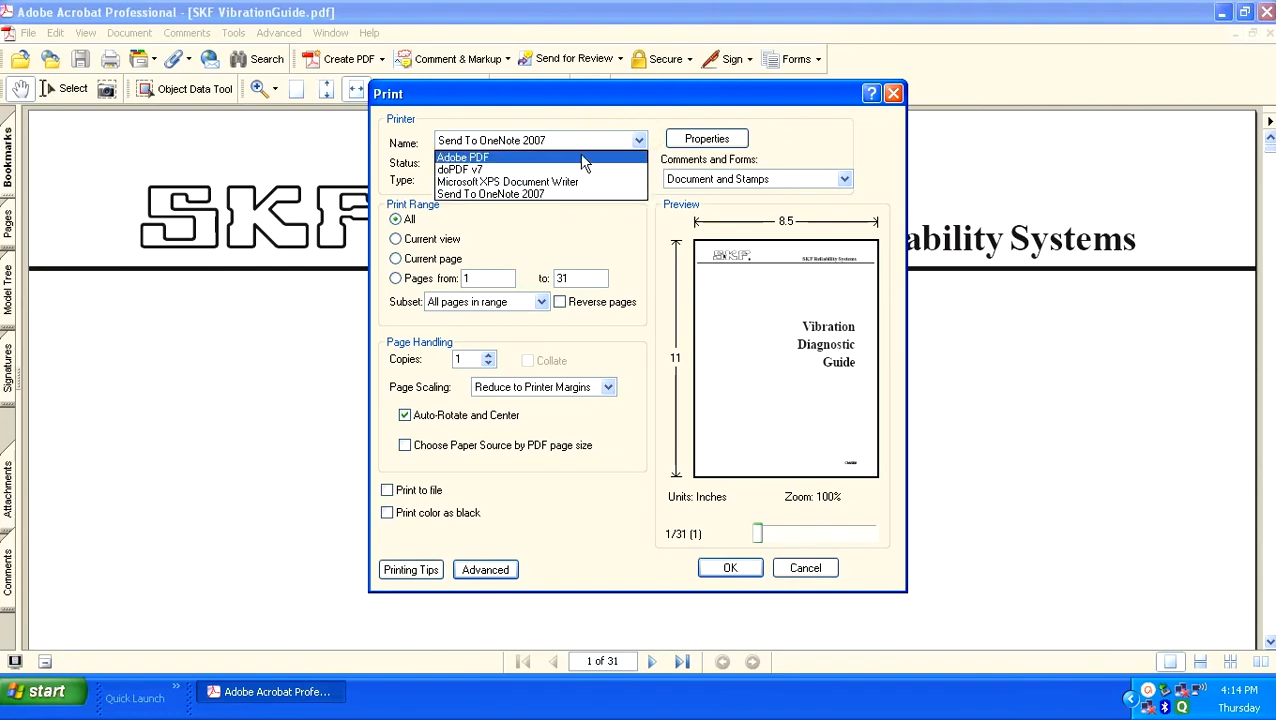
left_click(490, 194)
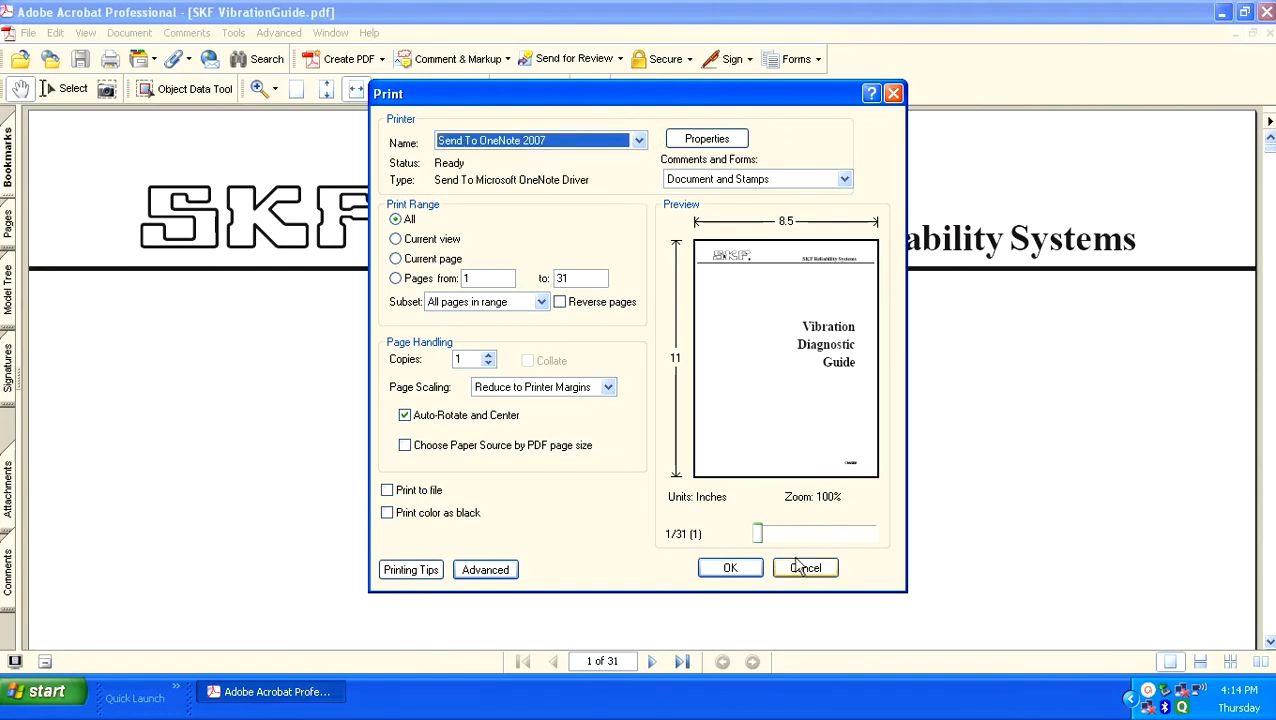
left_click(805, 567)
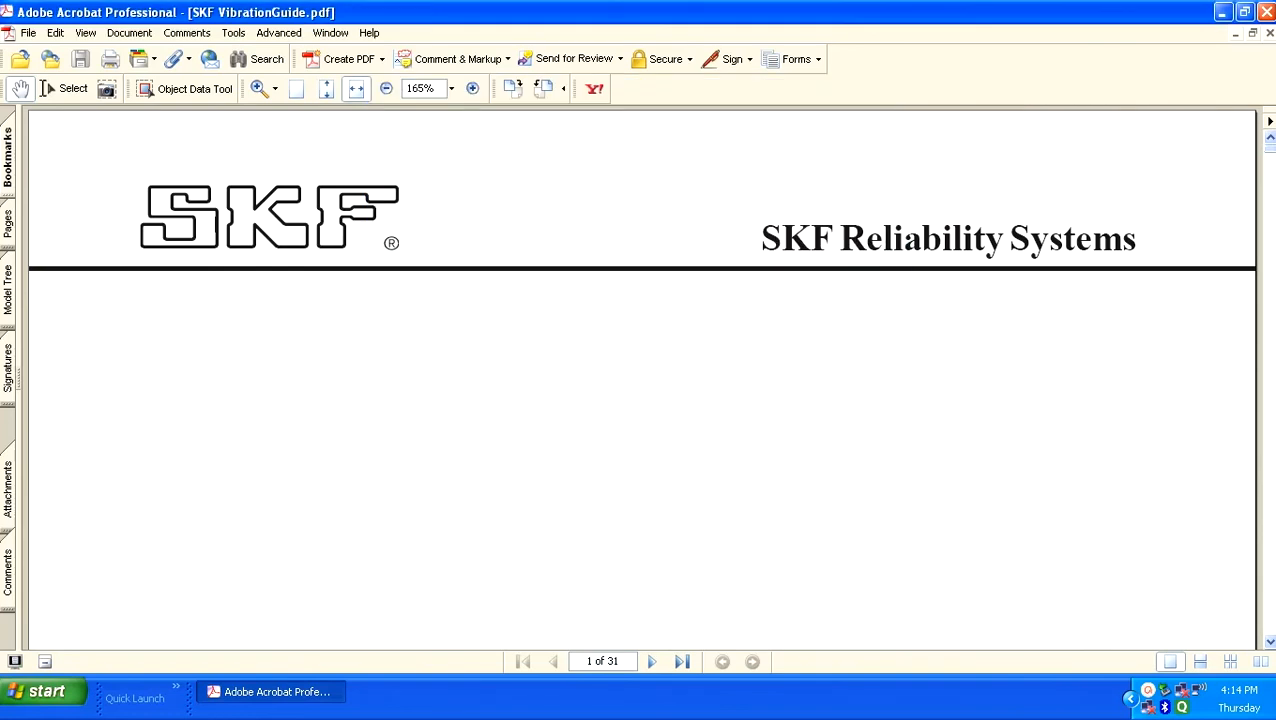
left_click(1222, 12)
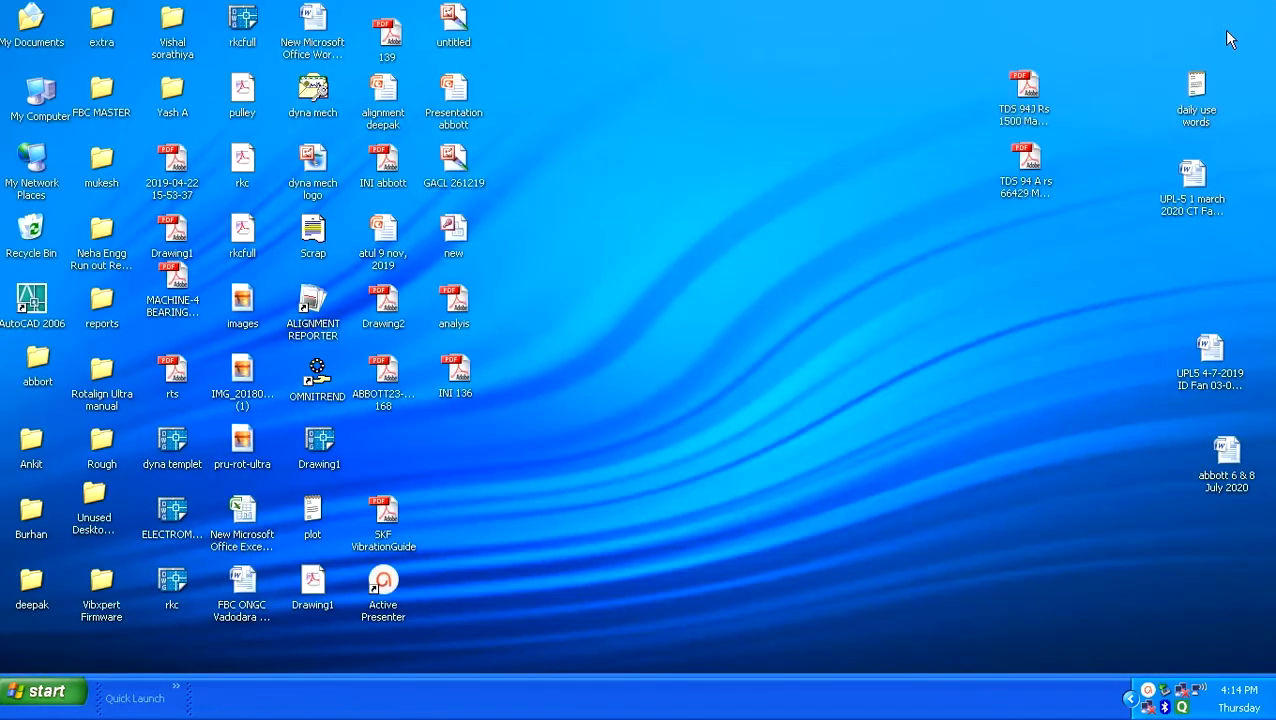
mouse_move(723, 347)
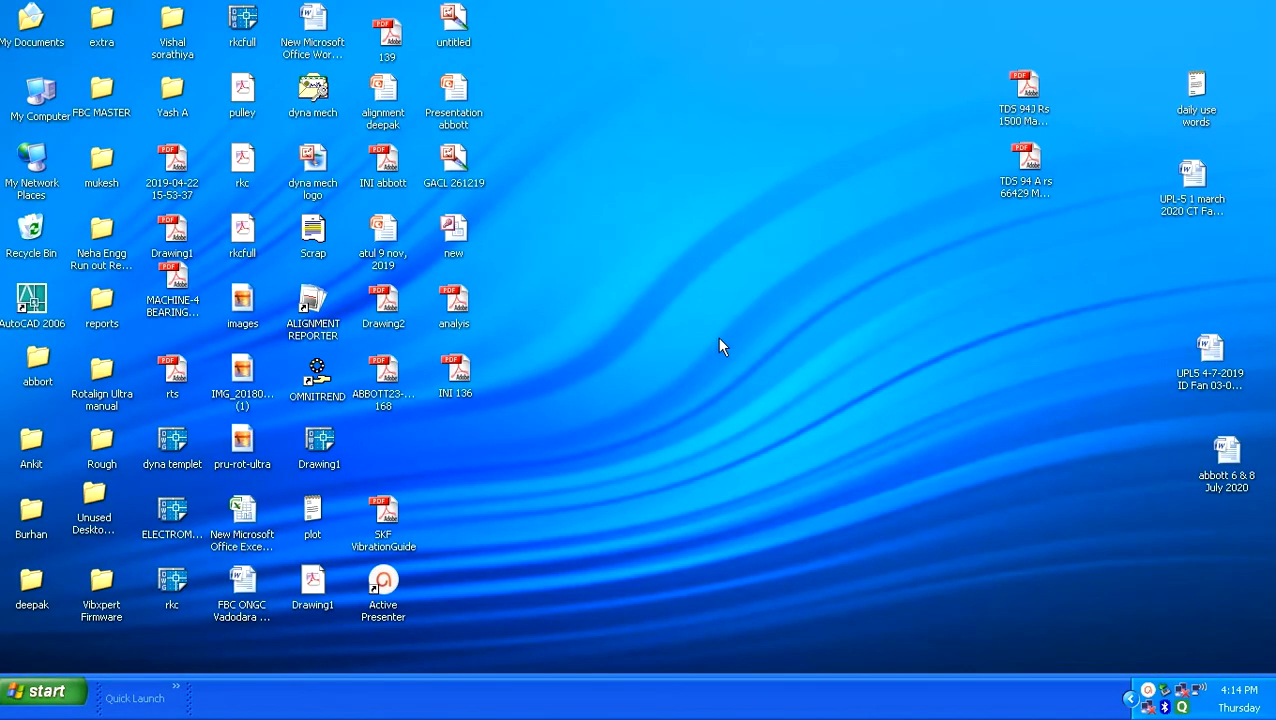